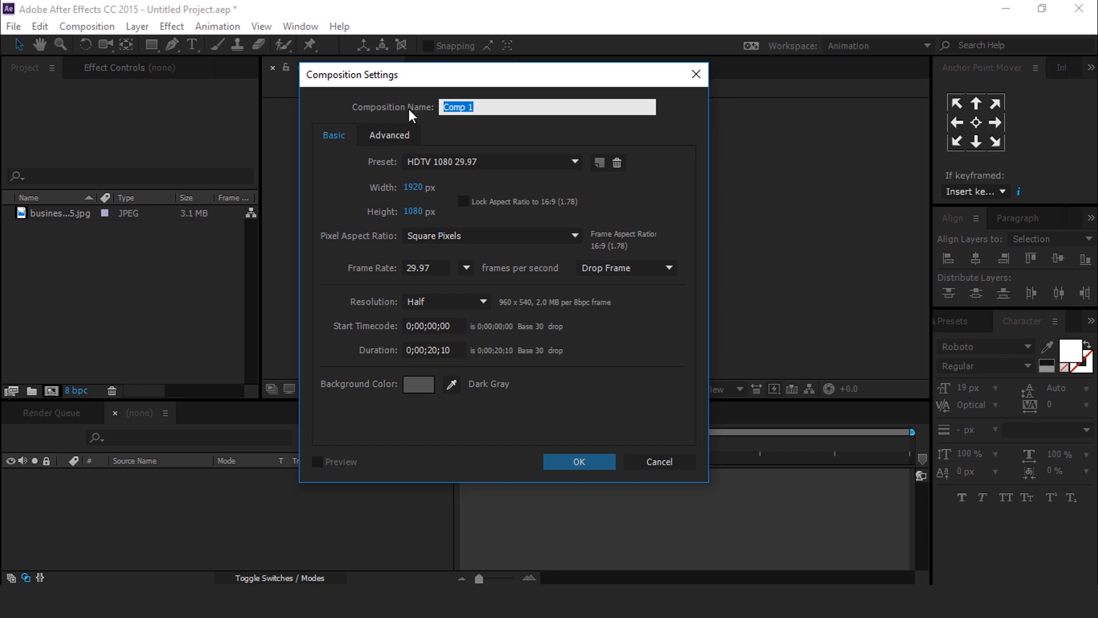
- Create the HDTV 1080 29.97 compositions main comp and placeholder1 from the New Composition dialog
text(main c)
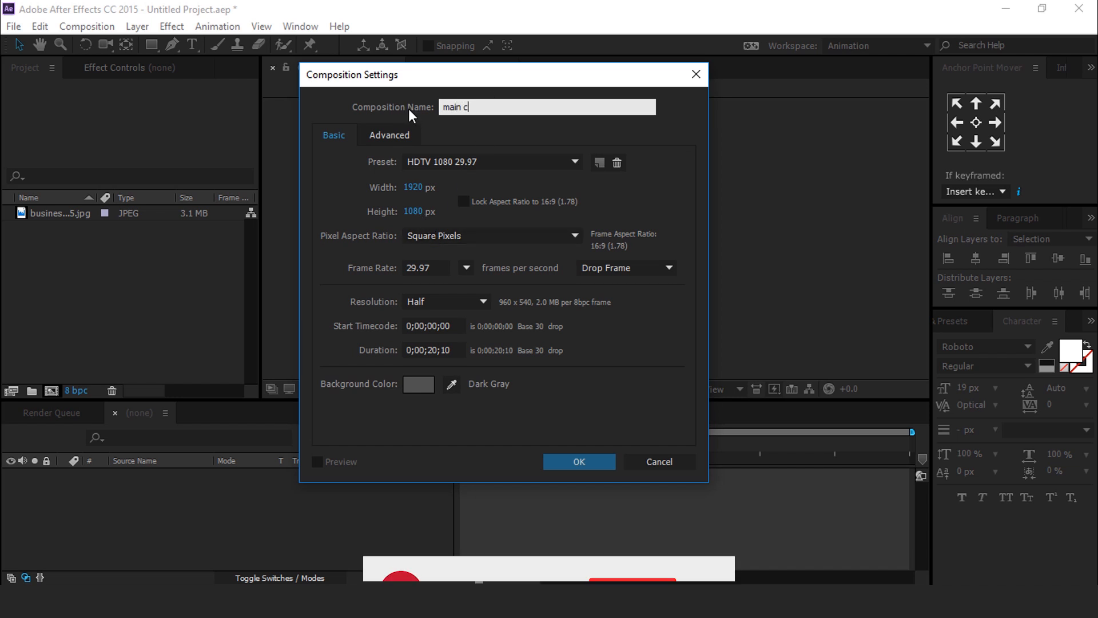
click(579, 461)
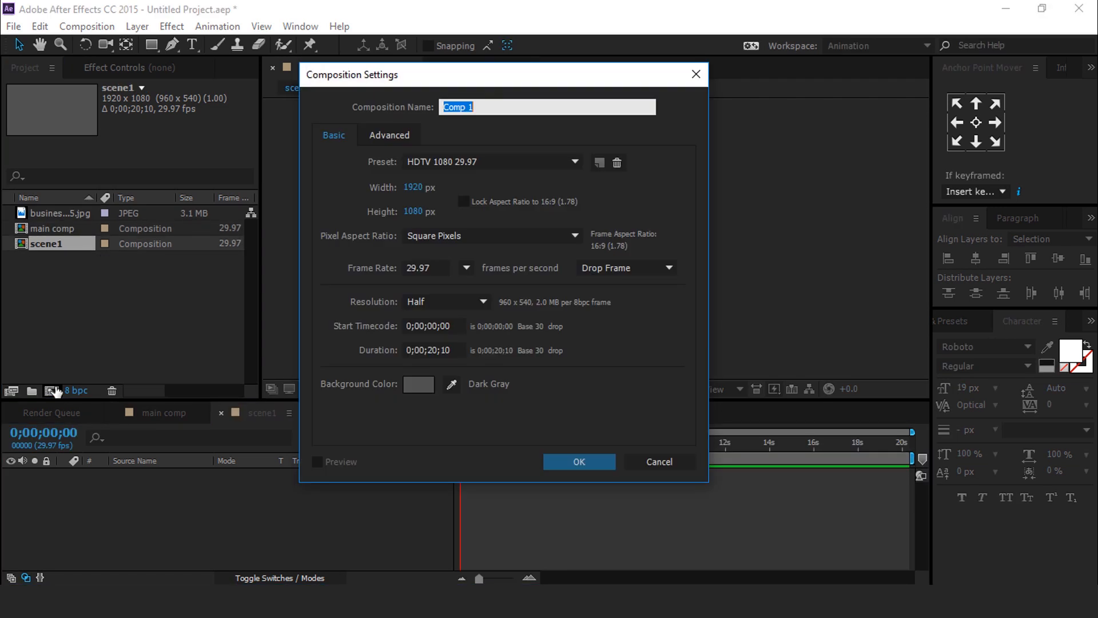
text(placeholder)
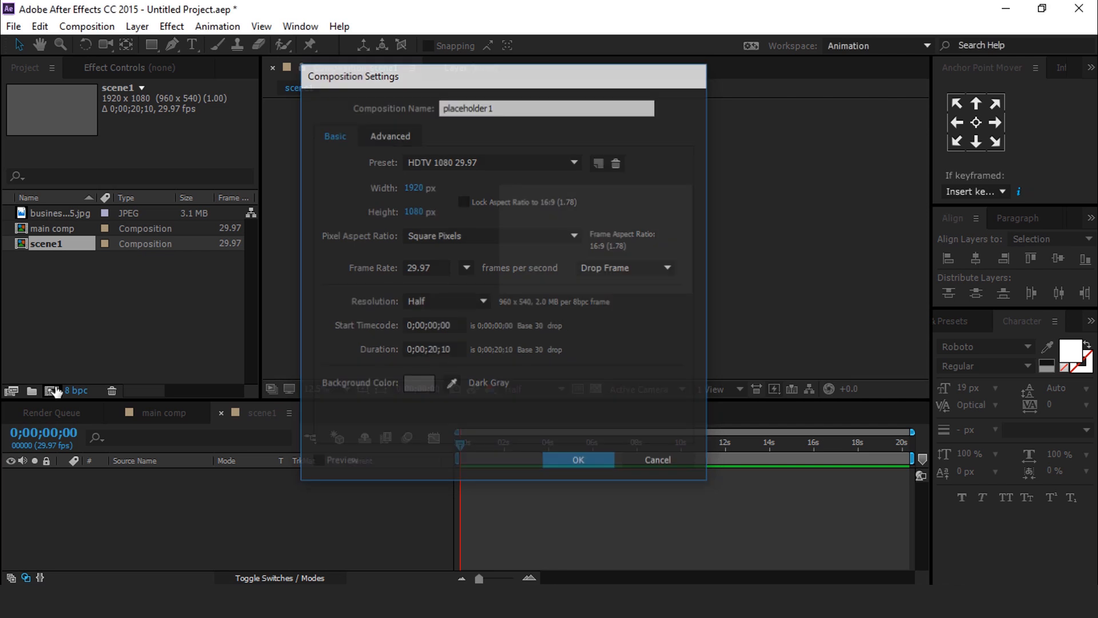
click(576, 460)
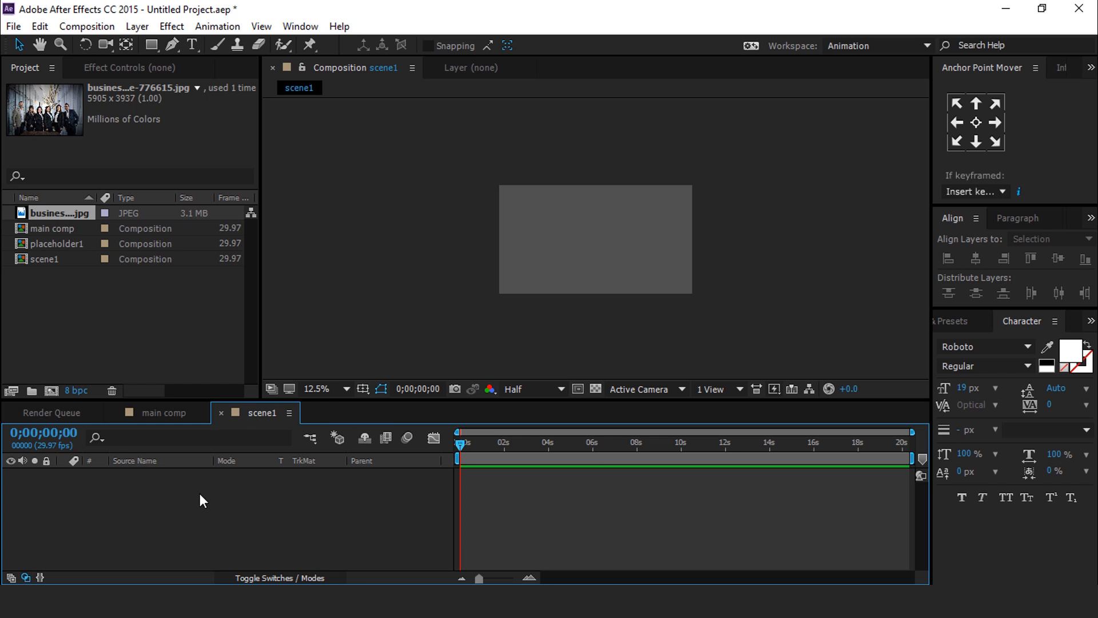
- Nest placeholder1 in scene1 and keyframe its Scale from 100% at frame 0 to 110% at 5;29
click(59, 242)
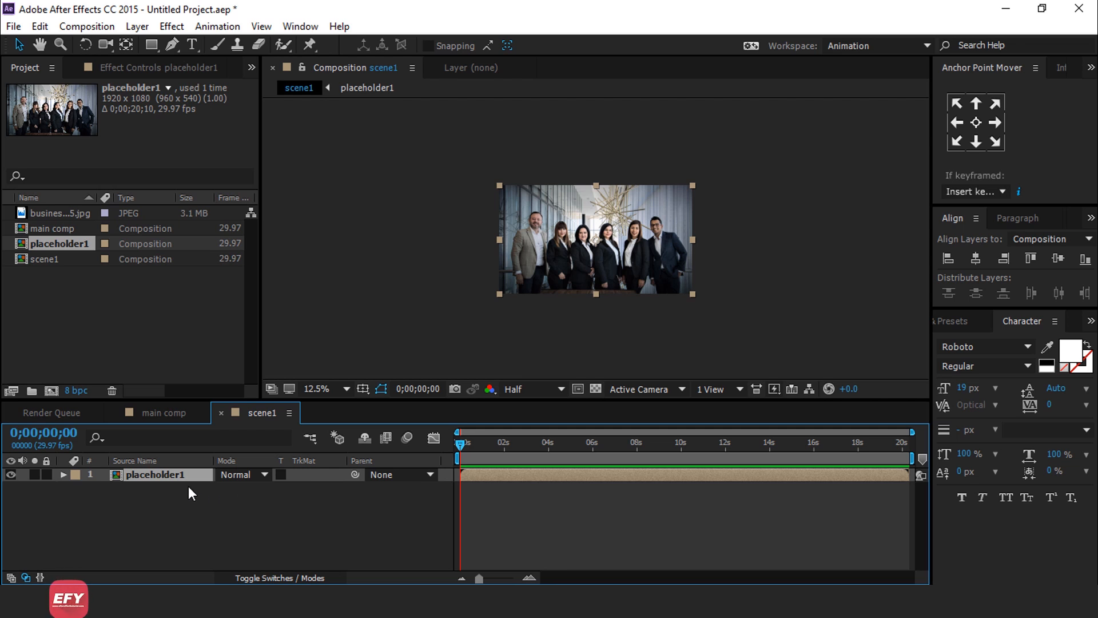
click(62, 473)
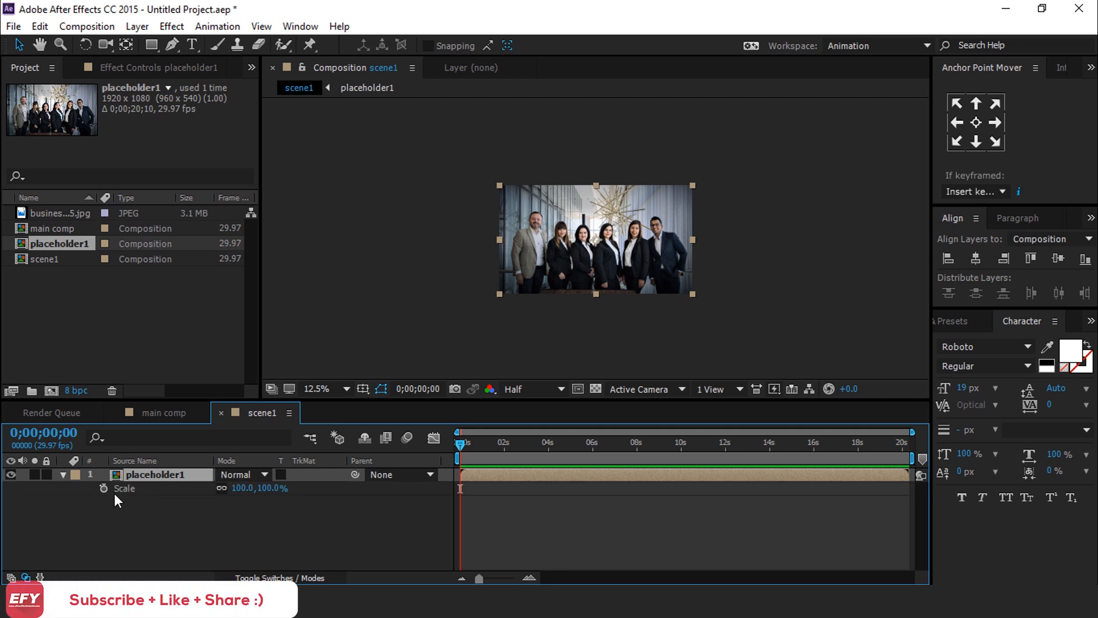
click(104, 488)
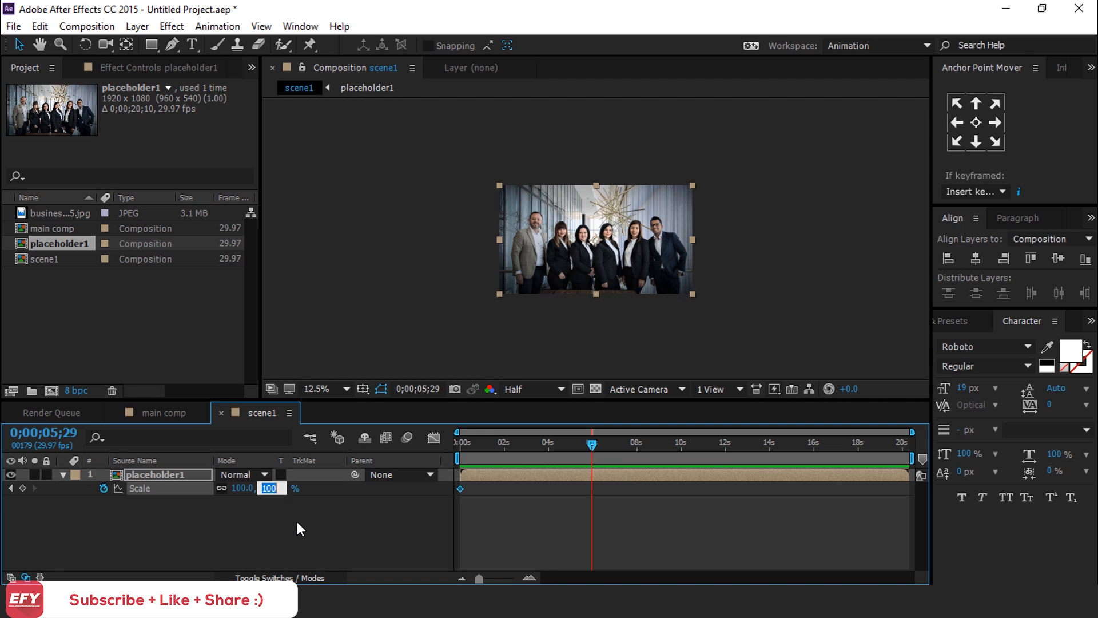
text(110)
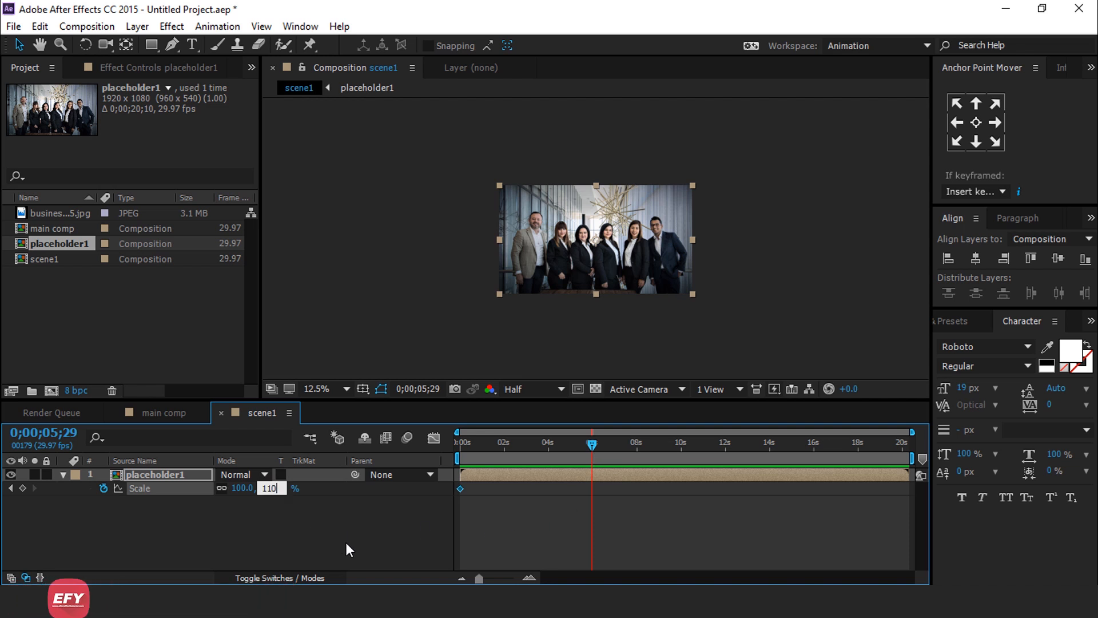
key(Enter)
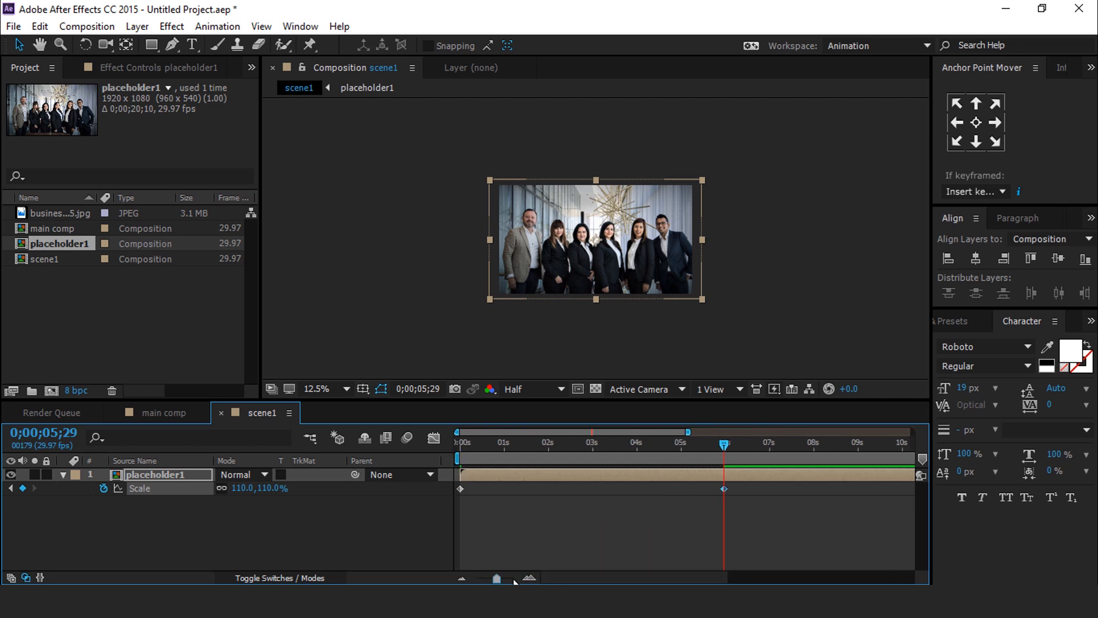
mouse_move(310, 537)
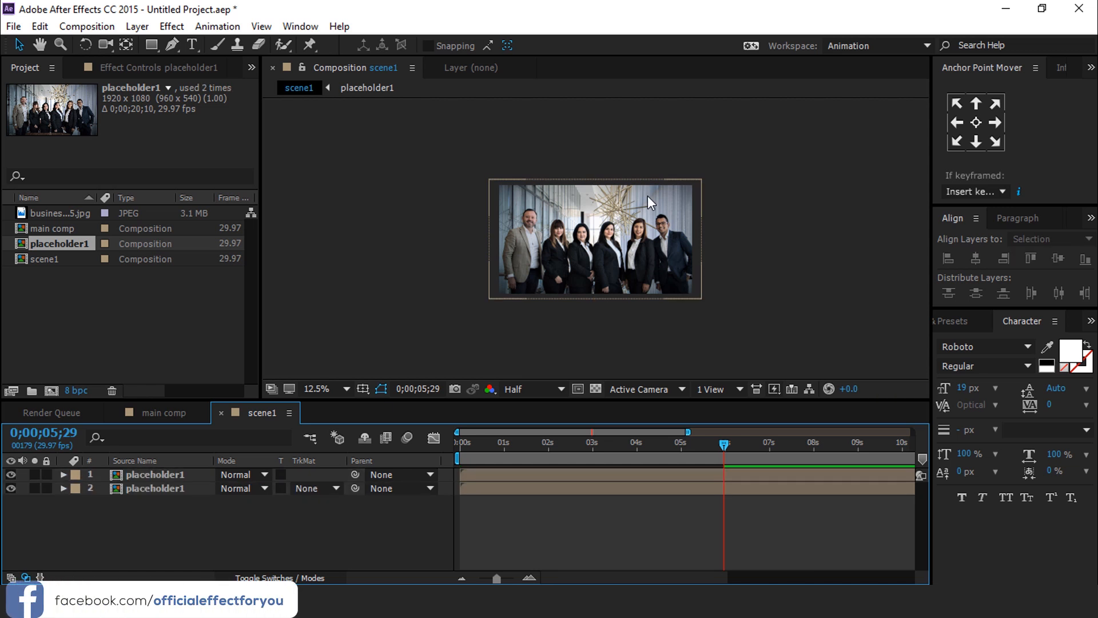
- Draw a white rectangle over the photo's upper middle and round its Rectangle Path into a pill shape
click(151, 45)
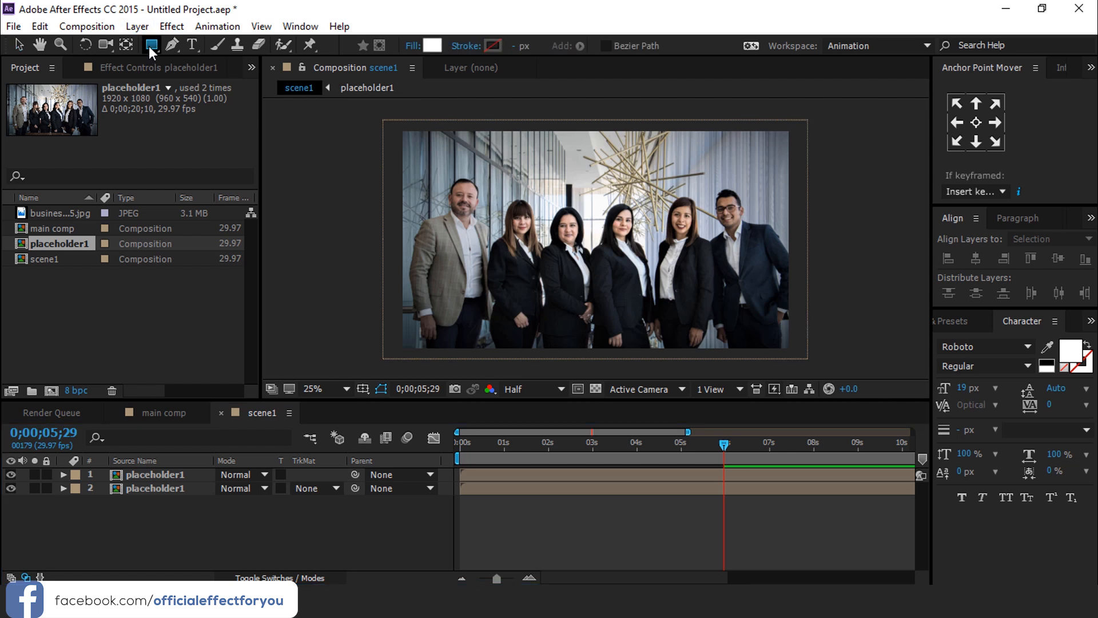
drag(438, 161, 594, 242)
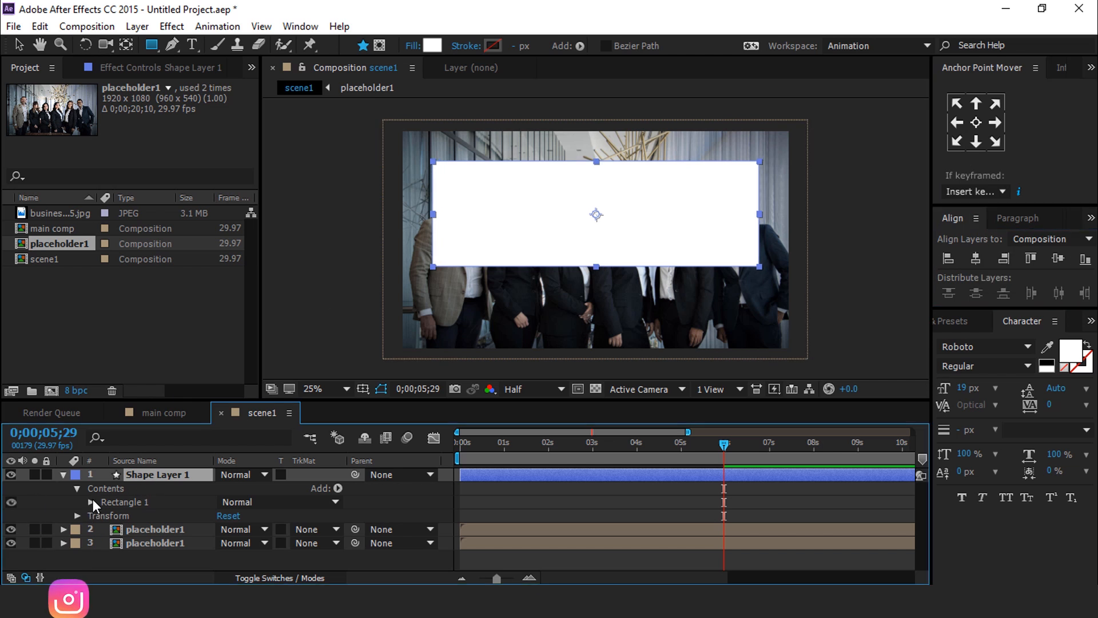
click(89, 501)
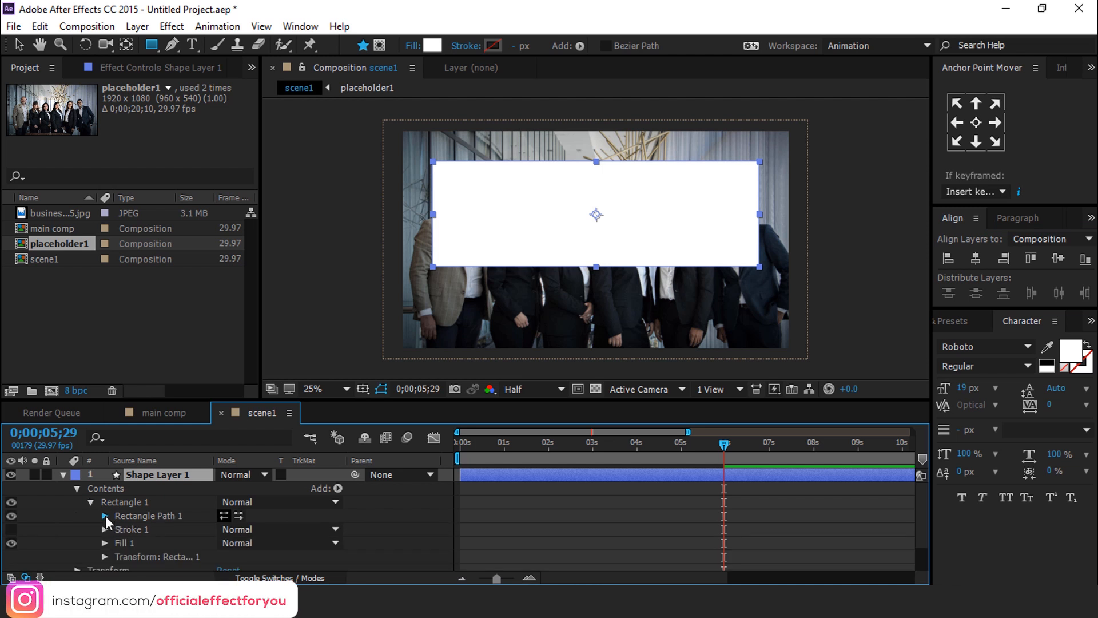
click(103, 516)
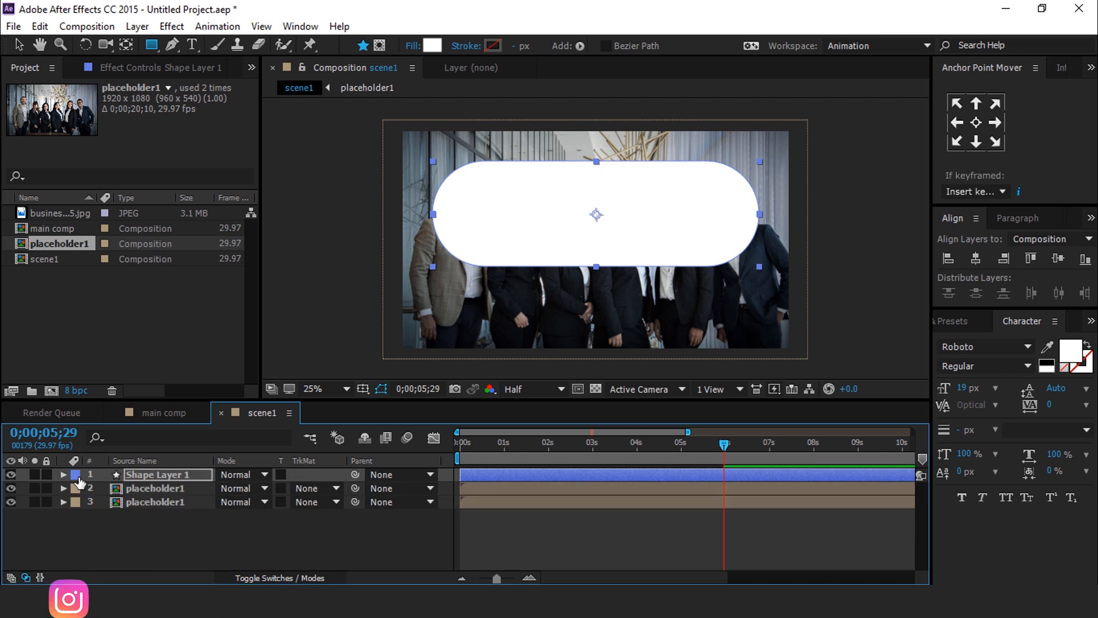
click(154, 489)
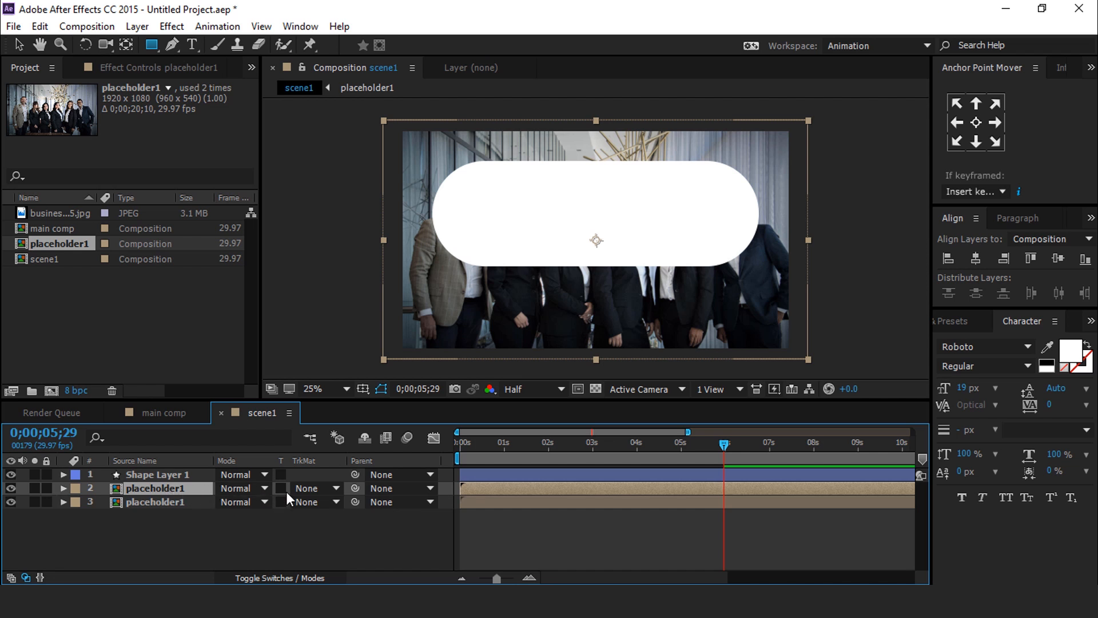
- Set placeholder1's Track Matte to Alpha Matte "Shape Layer 1" and begin placing position keyframes on the timeline
click(316, 488)
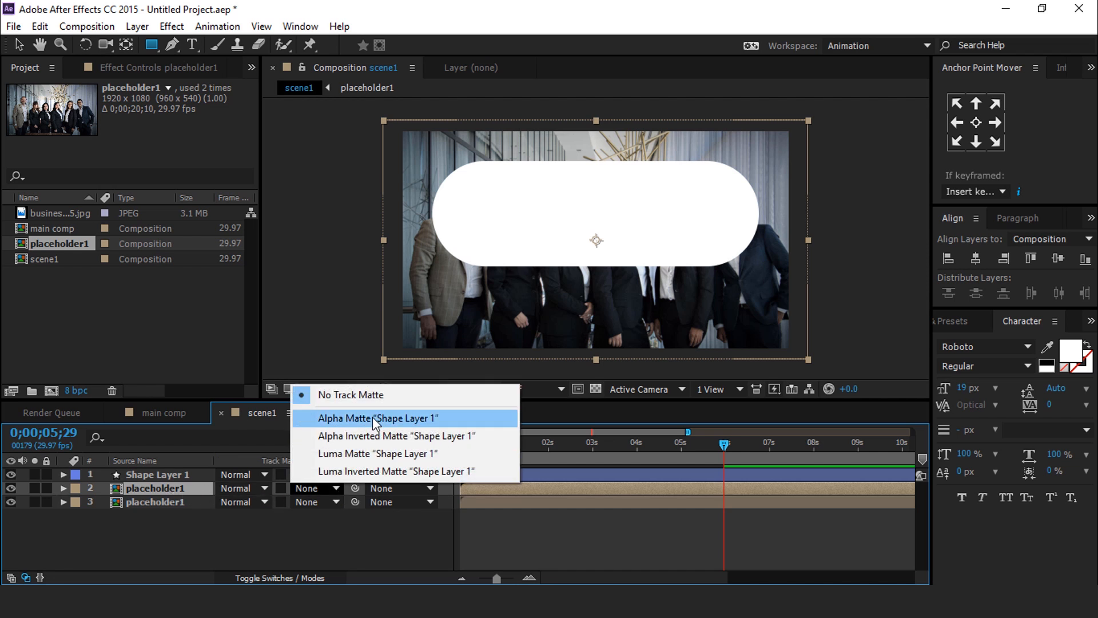
click(376, 419)
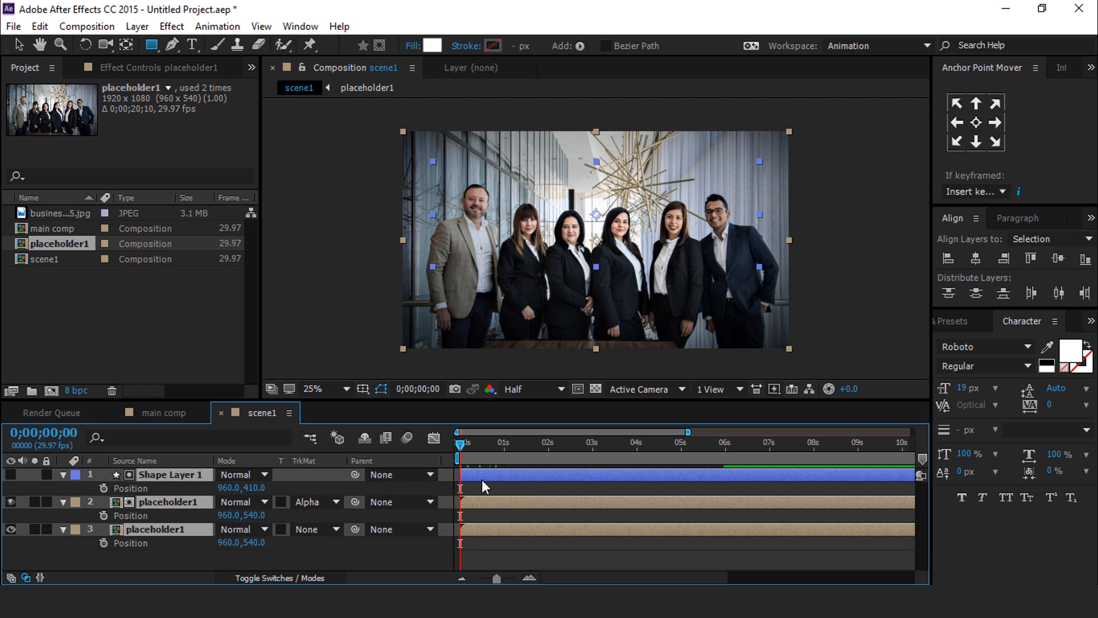
click(550, 443)
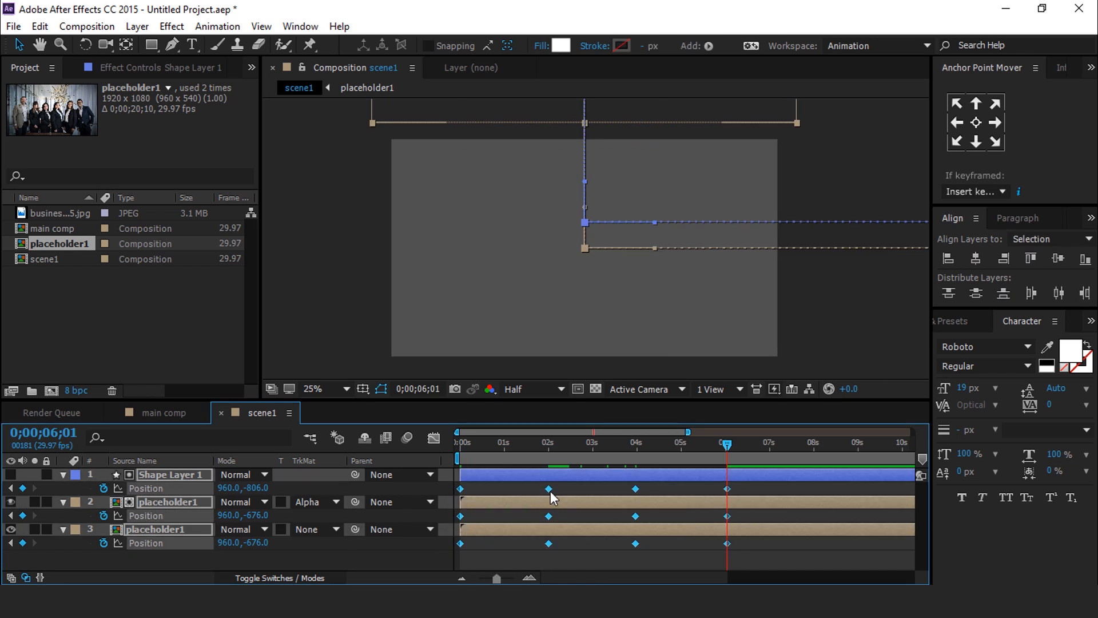
- Apply Easy Ease to the Position keyframes via Keyframe Assistant and return from the speed graph to layer bars
right_click(550, 488)
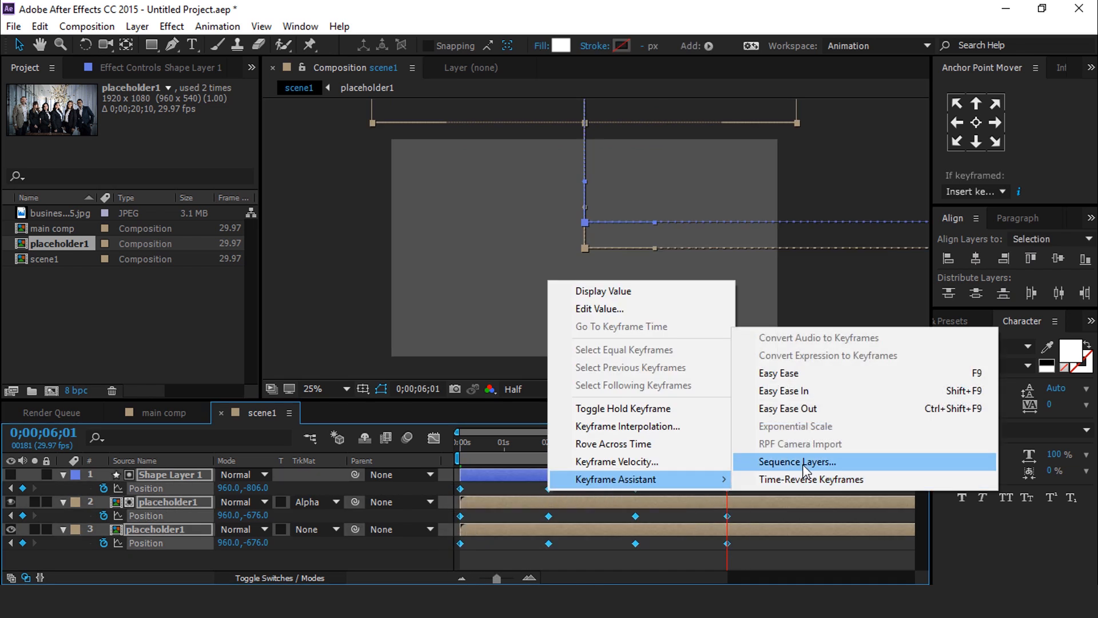
click(796, 461)
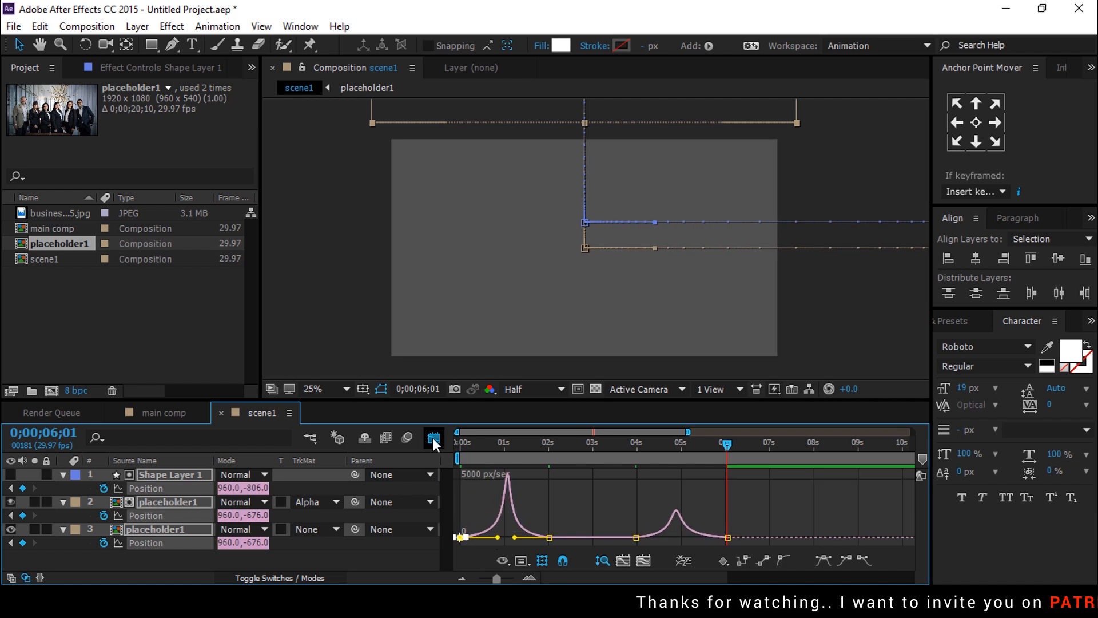
click(434, 438)
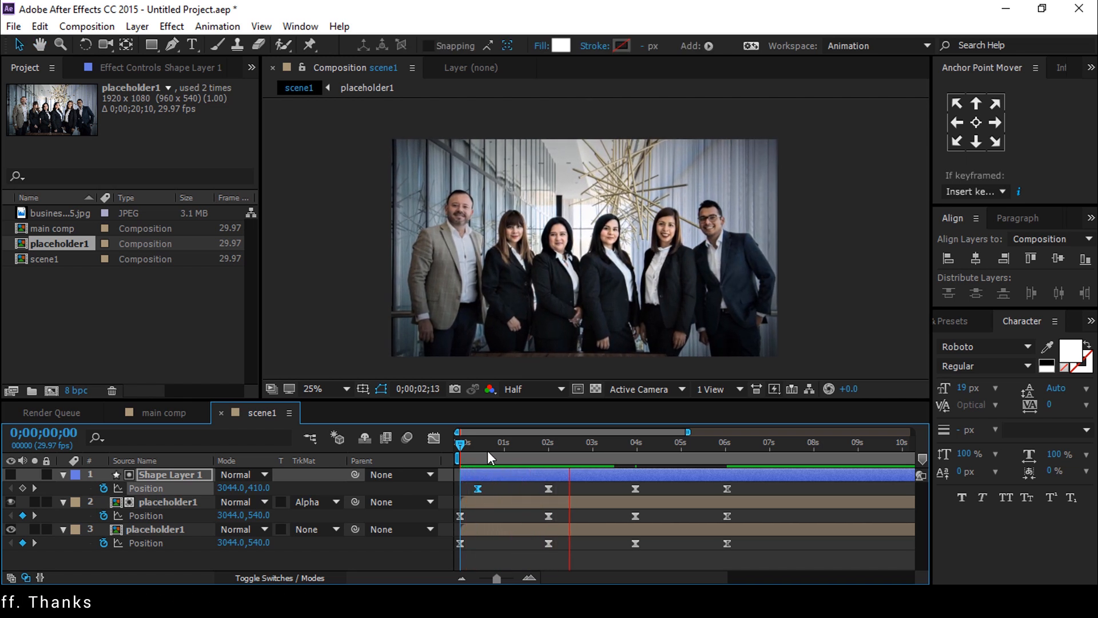
- Keyframe layer 3's Opacity from 0% up to 25% around two seconds and back to 0% later
click(548, 442)
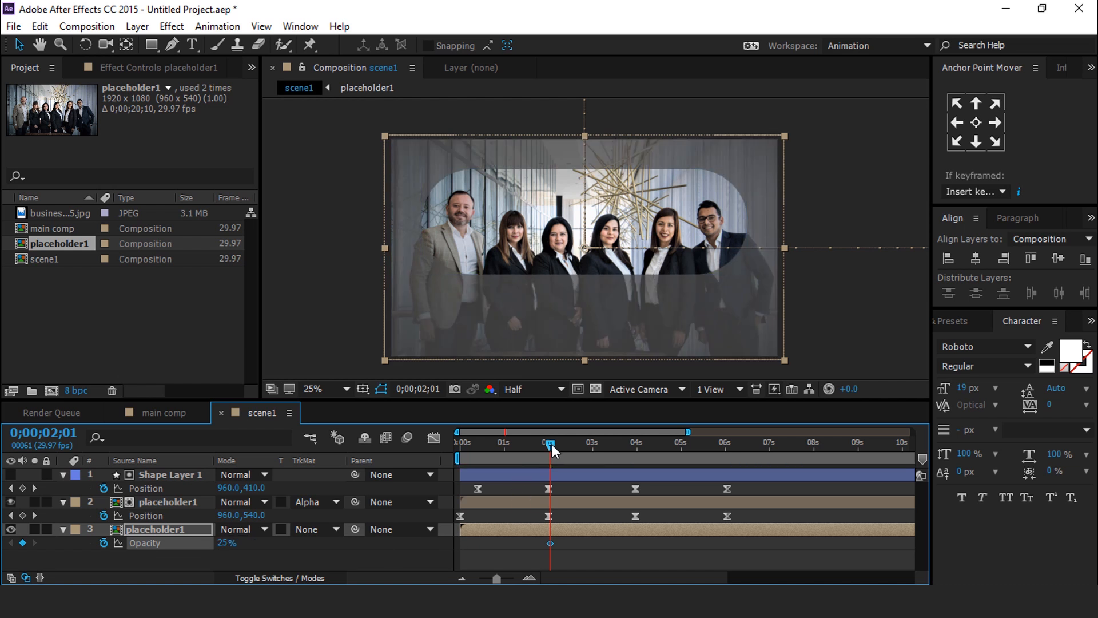
drag(550, 444, 504, 444)
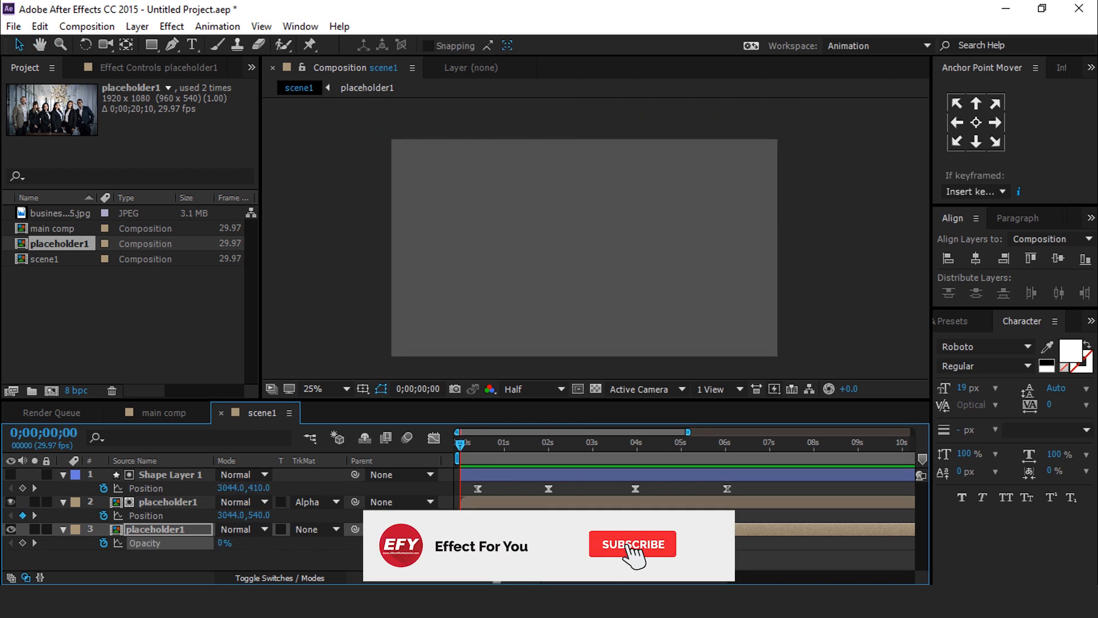
click(631, 544)
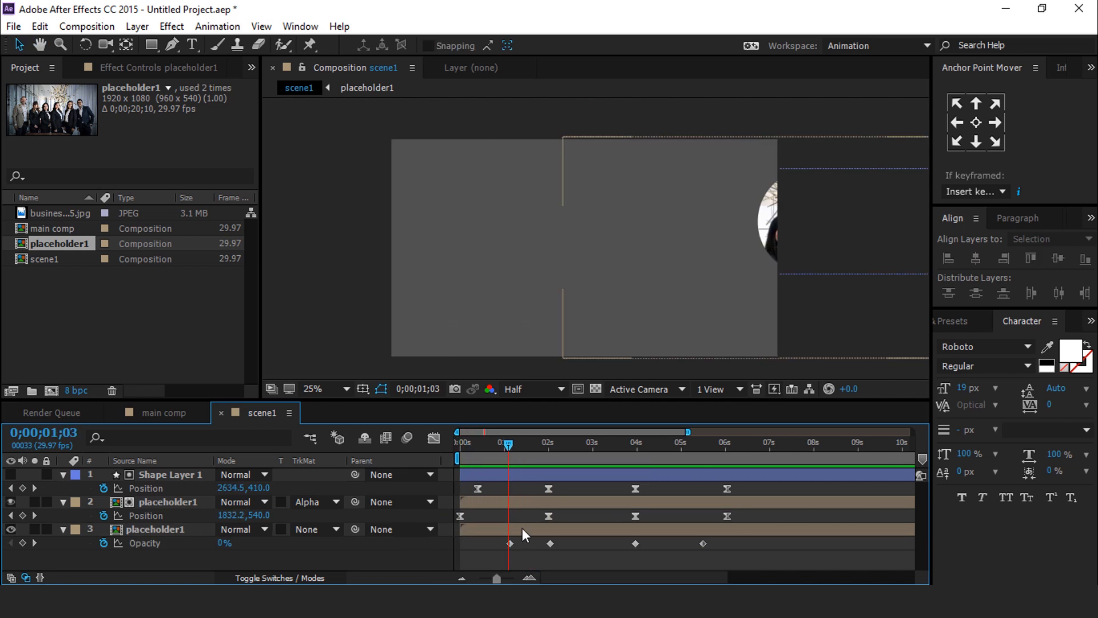
- Search for Fast Blur and apply it at 30 blurriness to the bottom placeholder1 background layer
text(fa)
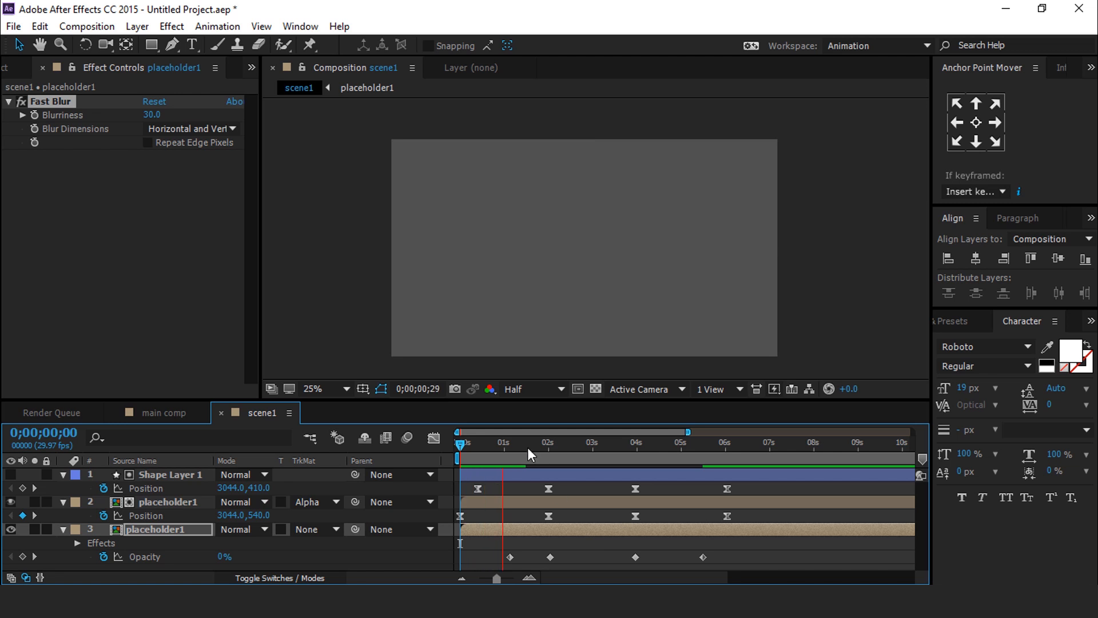
click(550, 443)
text(f)
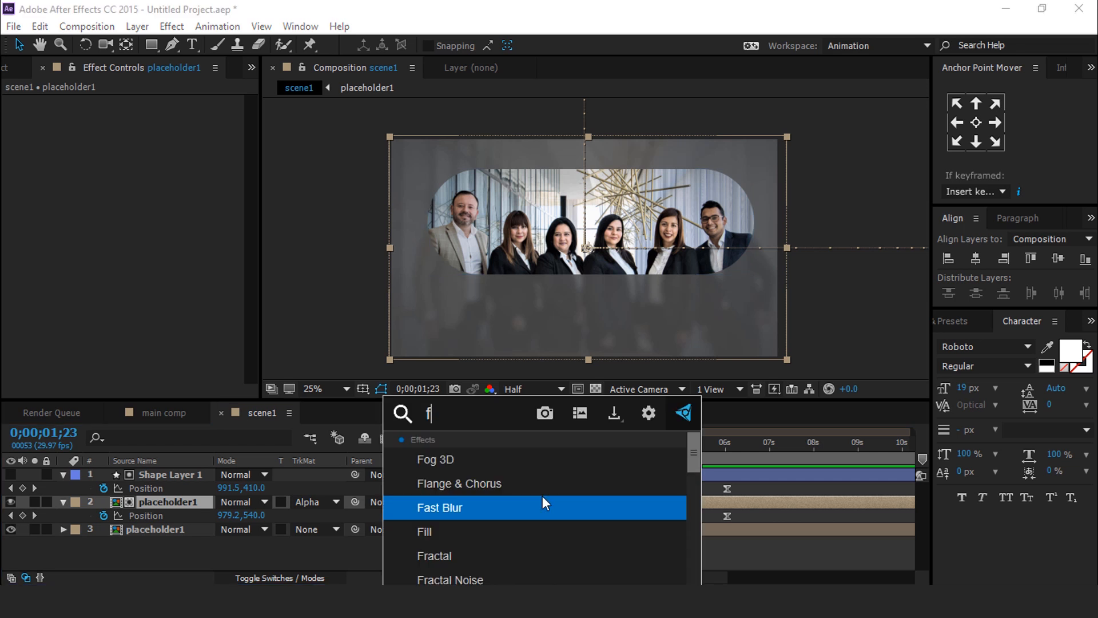
- Apply Fast Blur to the matted placeholder1 layer with Blurriness 25 and preview it mid-slide
text(ast)
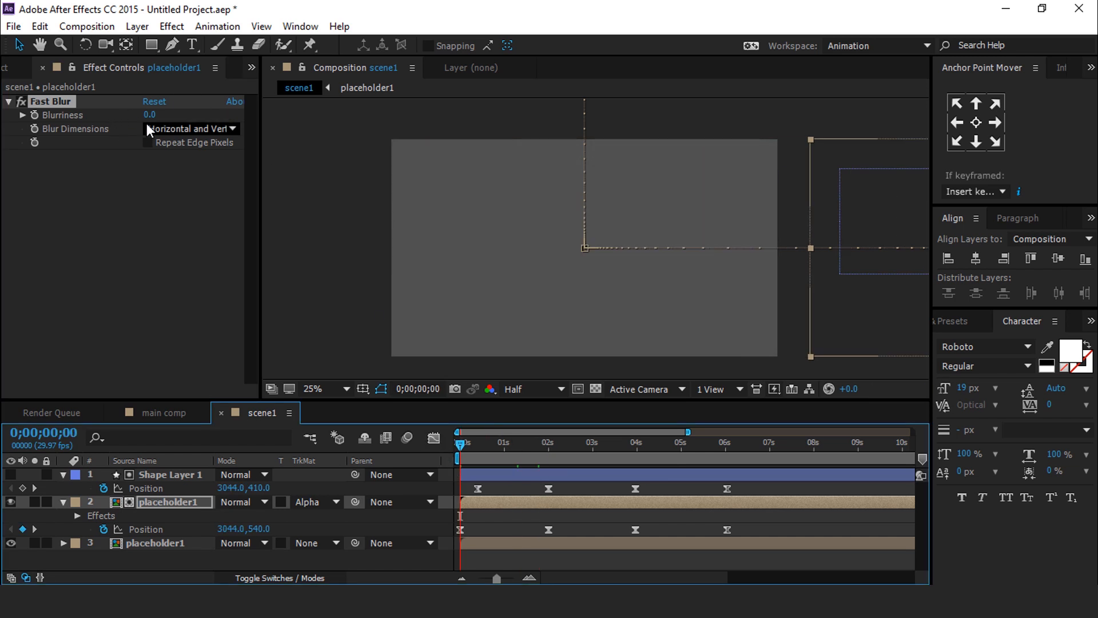
text(25)
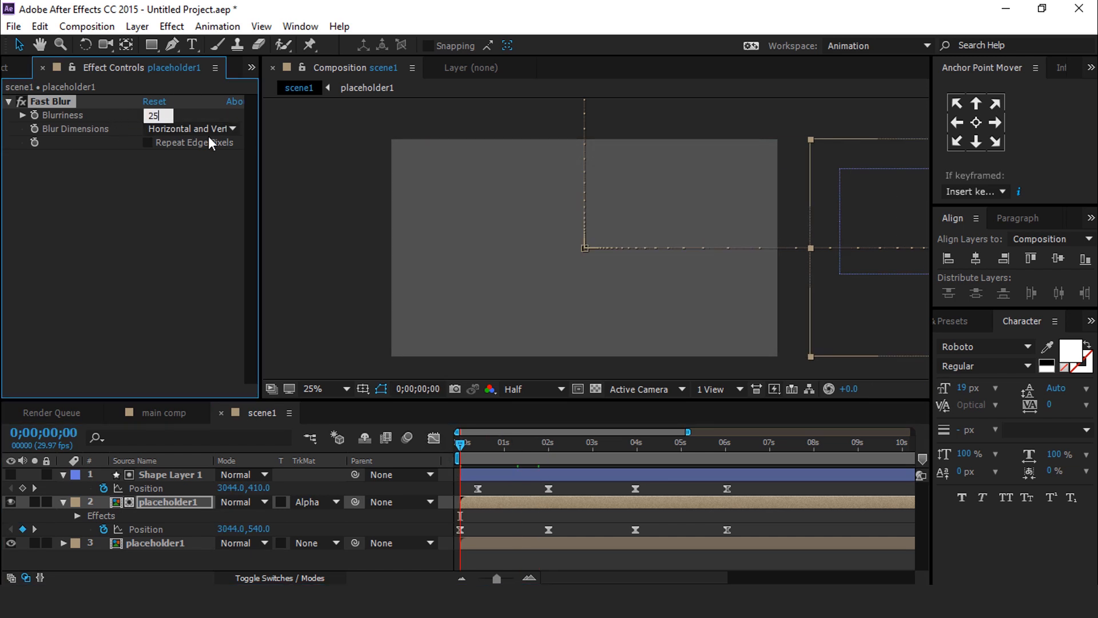
key(enter)
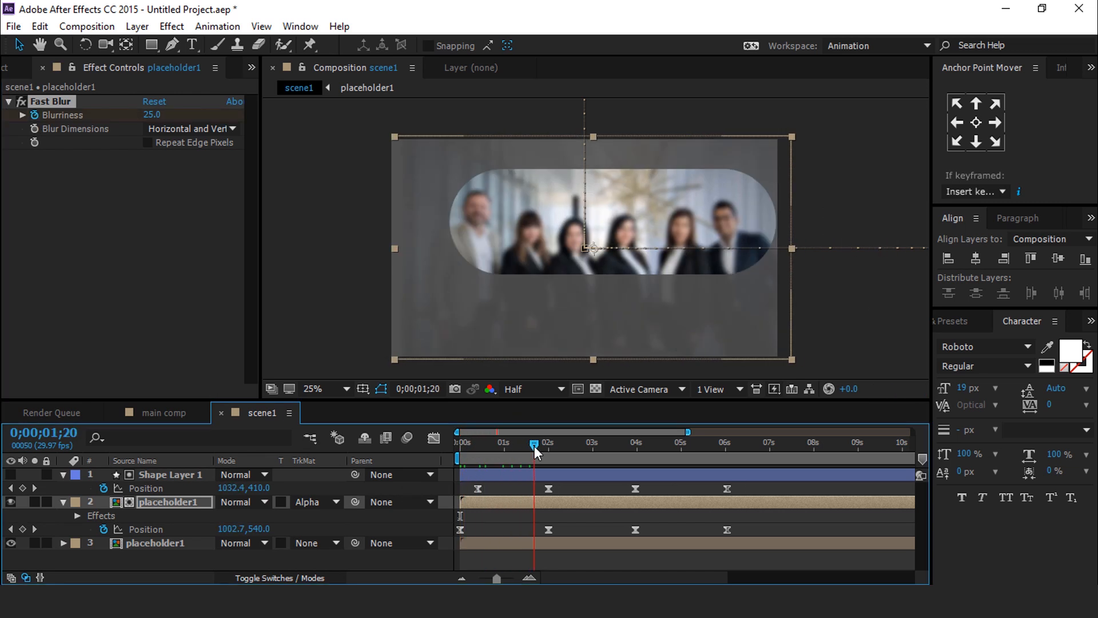
drag(534, 443, 548, 443)
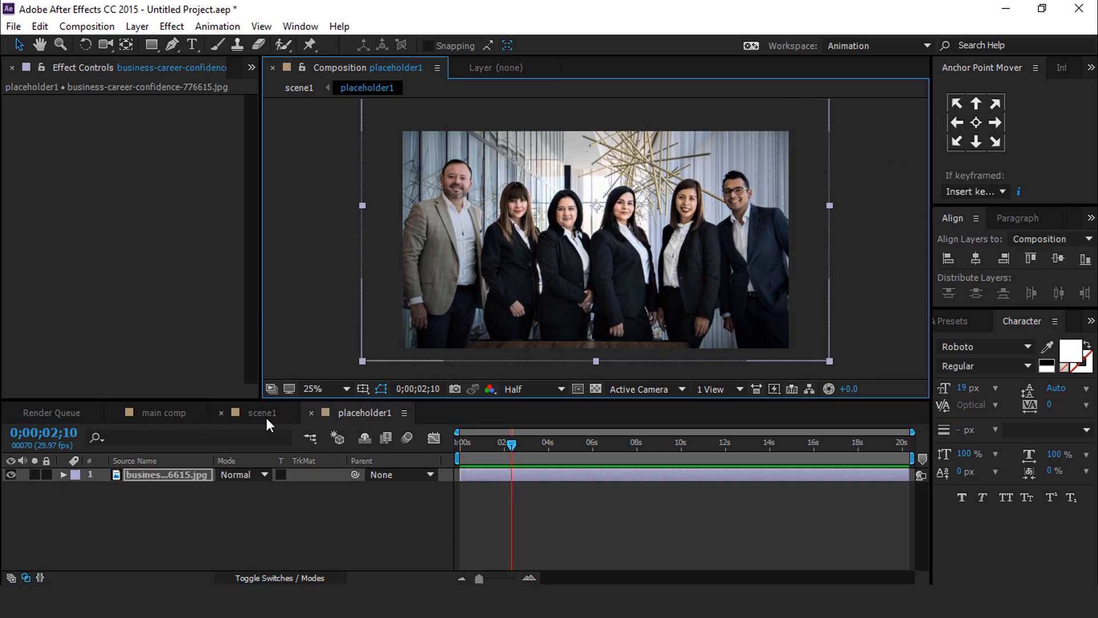
- Back in scene1, keyframe the matted photo's Blurriness down to 0 once it settles and collapse the properties
click(262, 413)
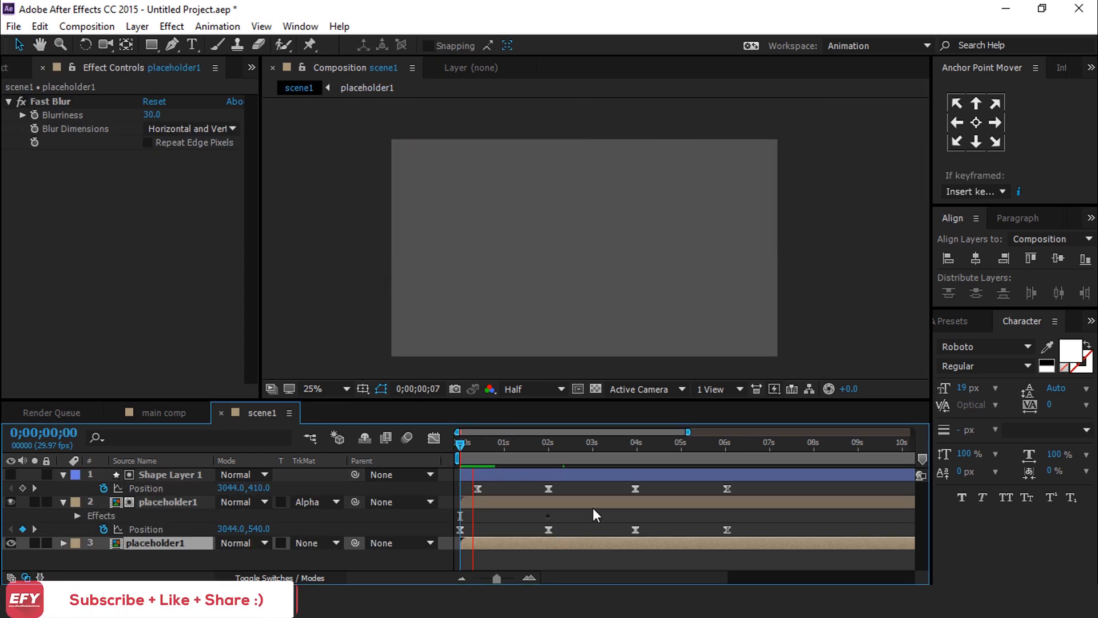
click(564, 442)
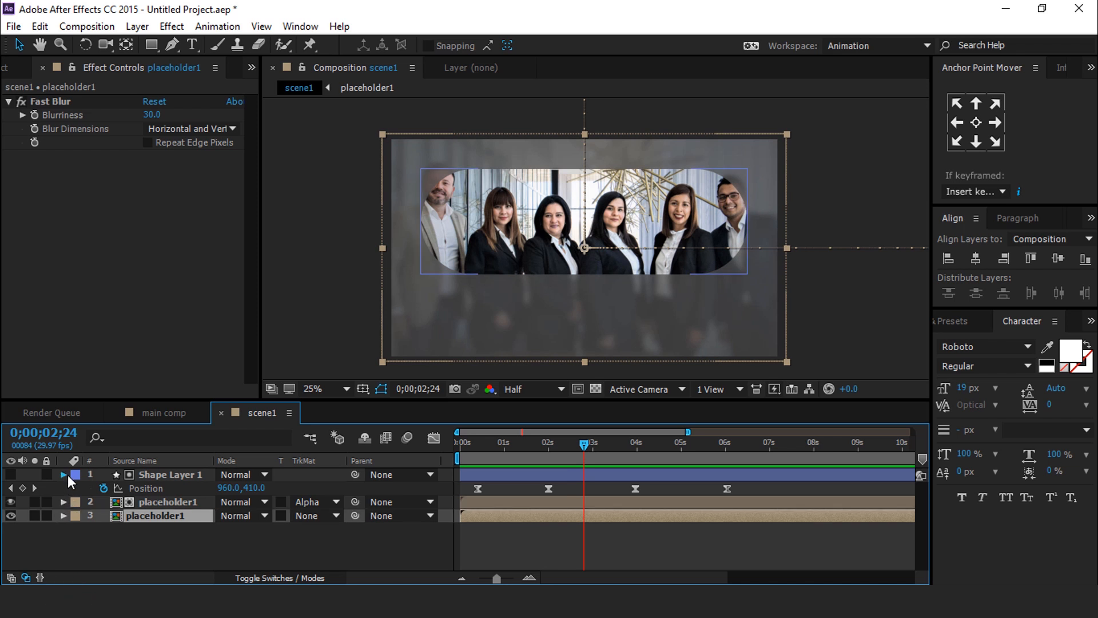
click(24, 67)
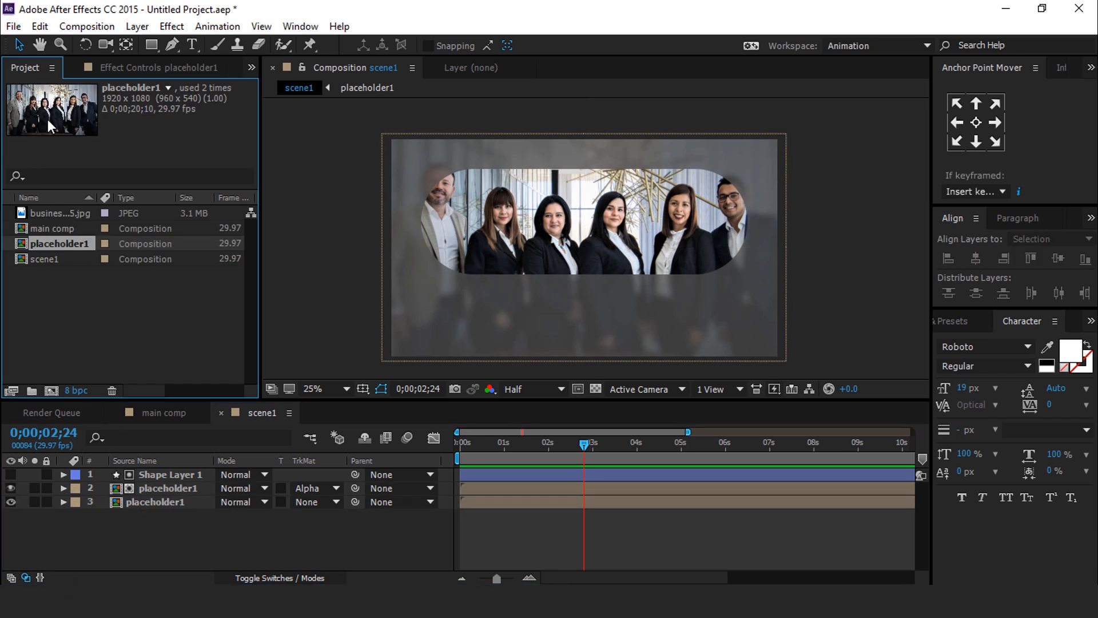
- Create a new 1000×200 composition named text1 from the Project panel
click(51, 391)
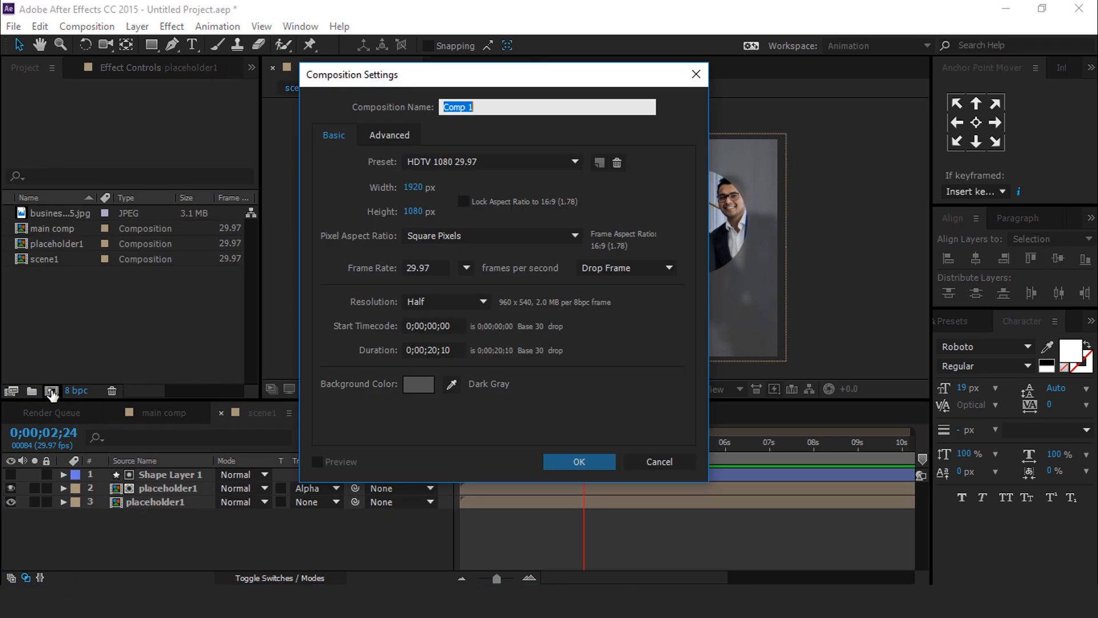
text(text)
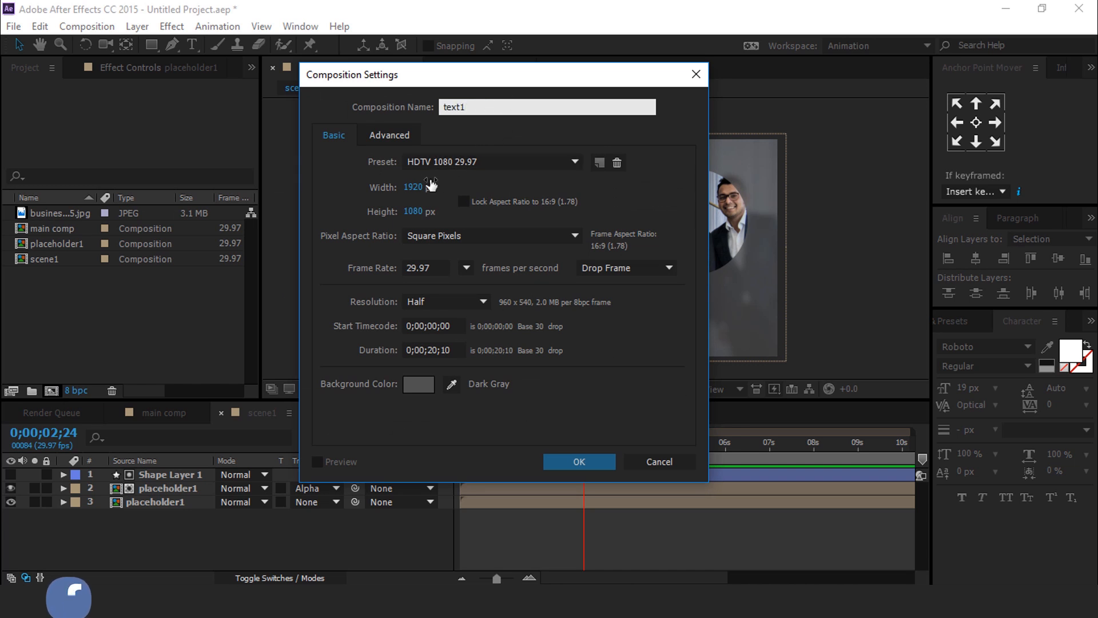
text(1)
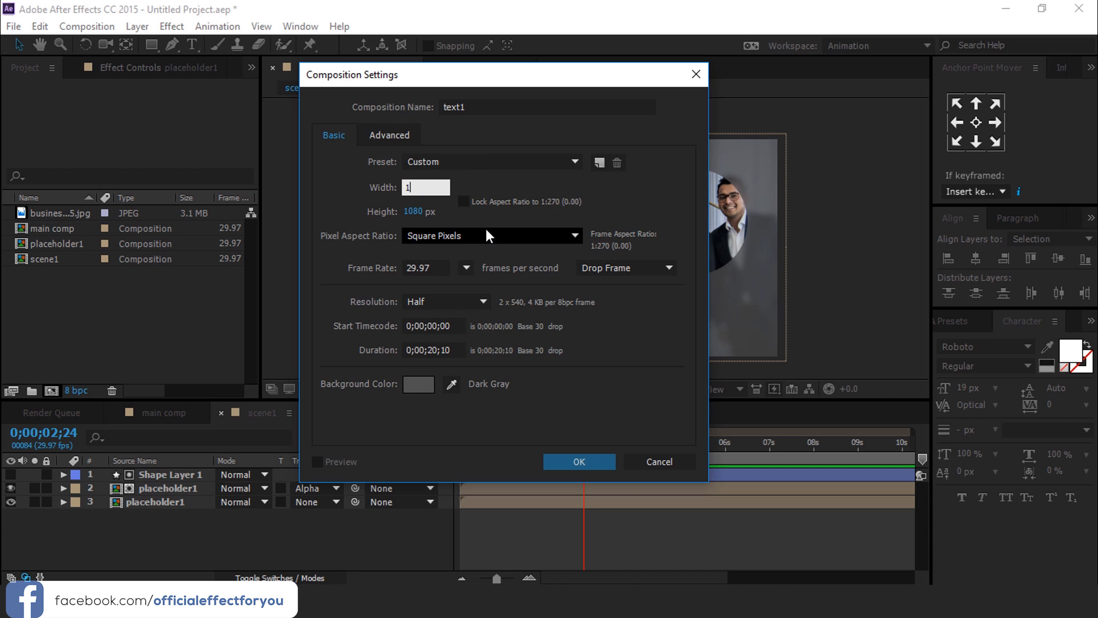
text(1000)
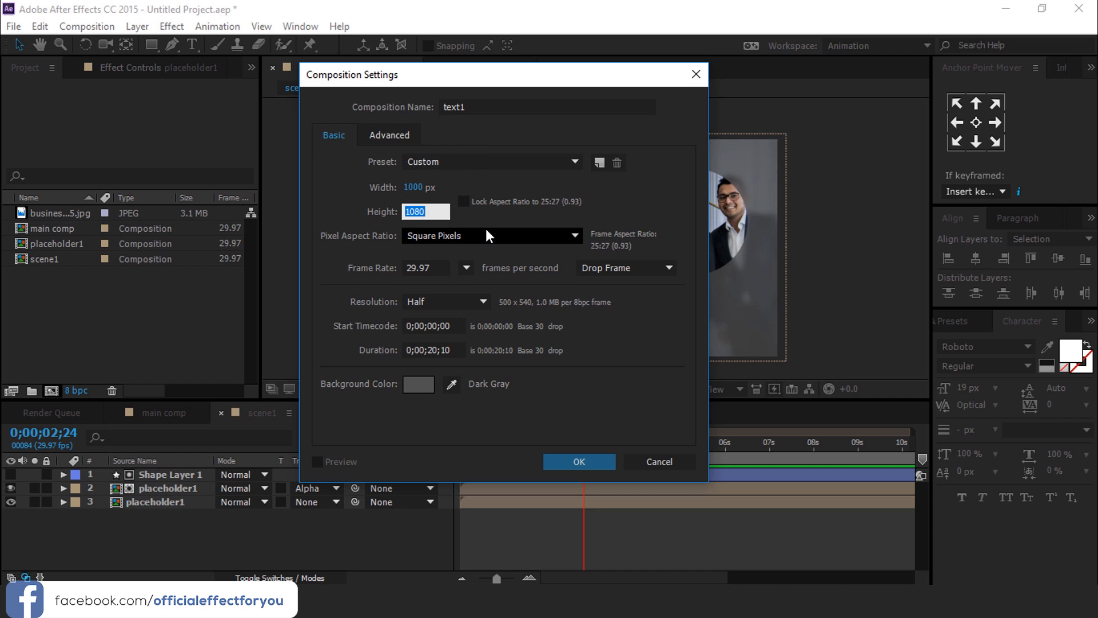
click(578, 461)
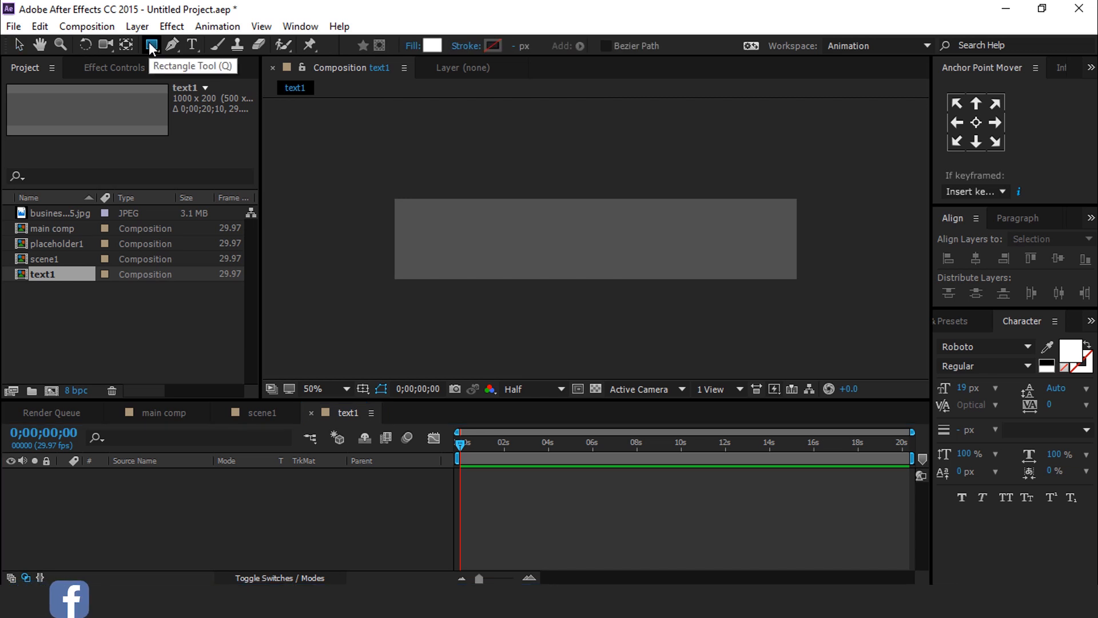
- Draw a rectangle in text1 and centre it horizontally and vertically in the composition
drag(442, 203, 623, 245)
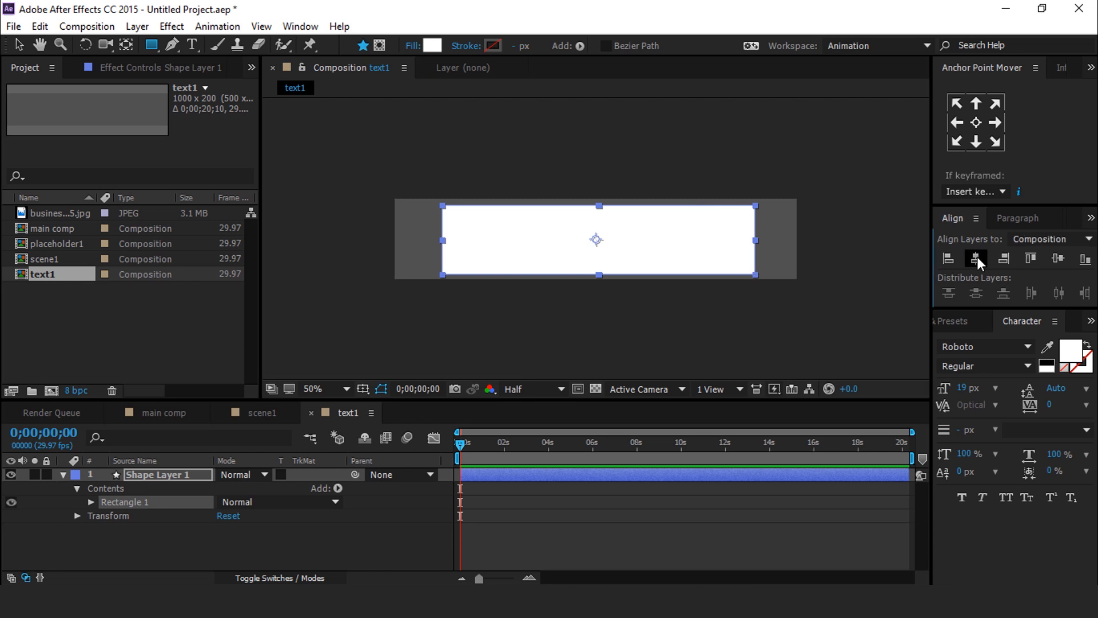
click(1030, 258)
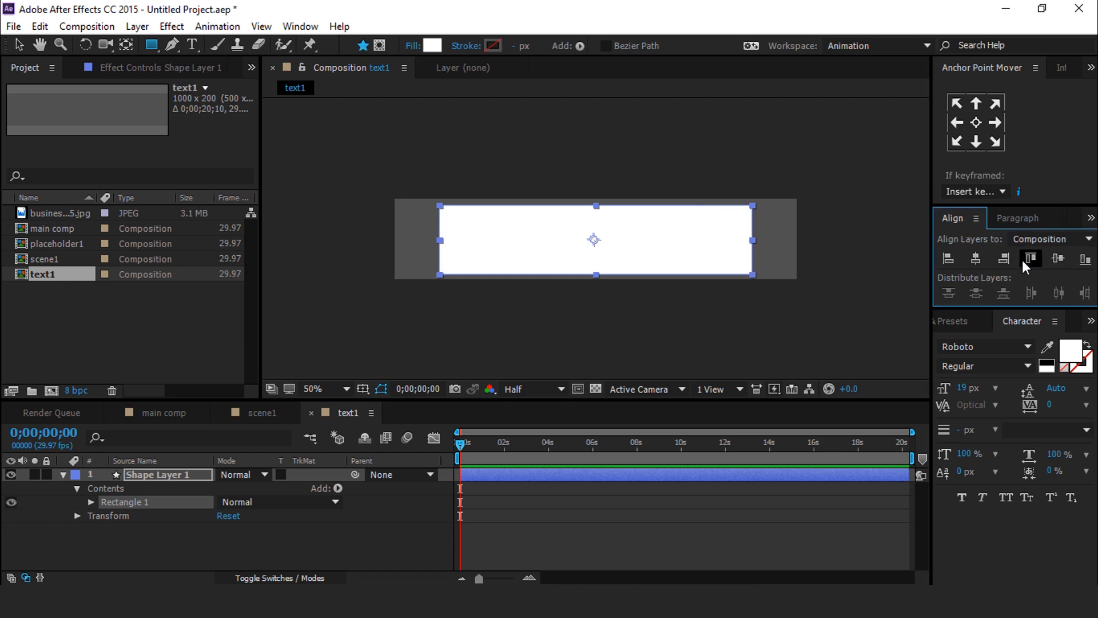
click(435, 46)
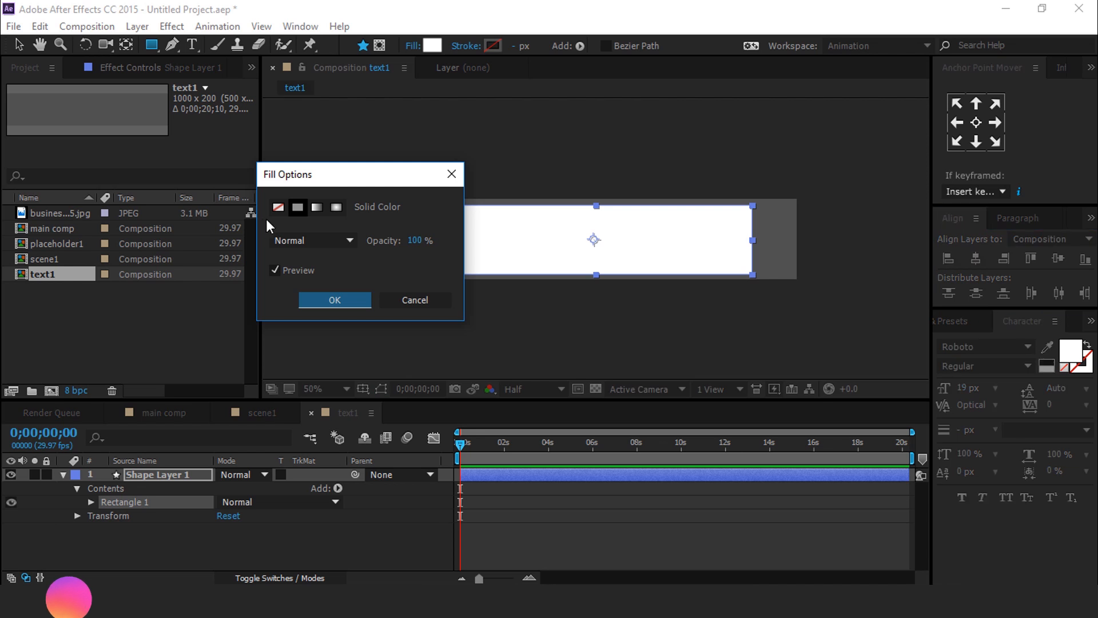
- Give the rectangle no fill and a black 5 px stroke, then start adding a shape operation
click(334, 300)
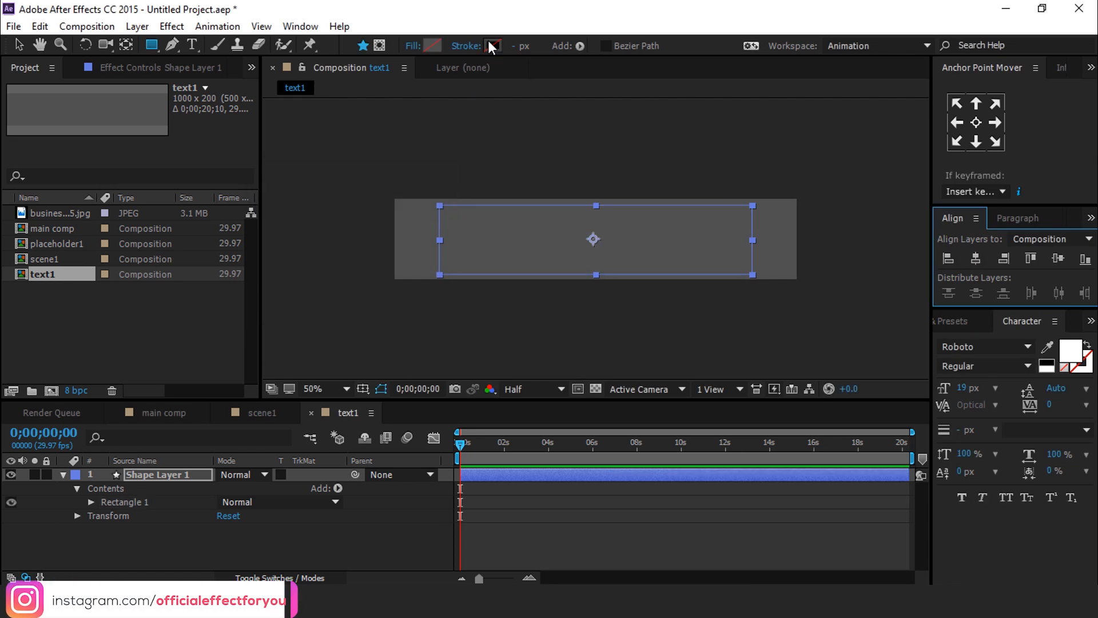
click(492, 46)
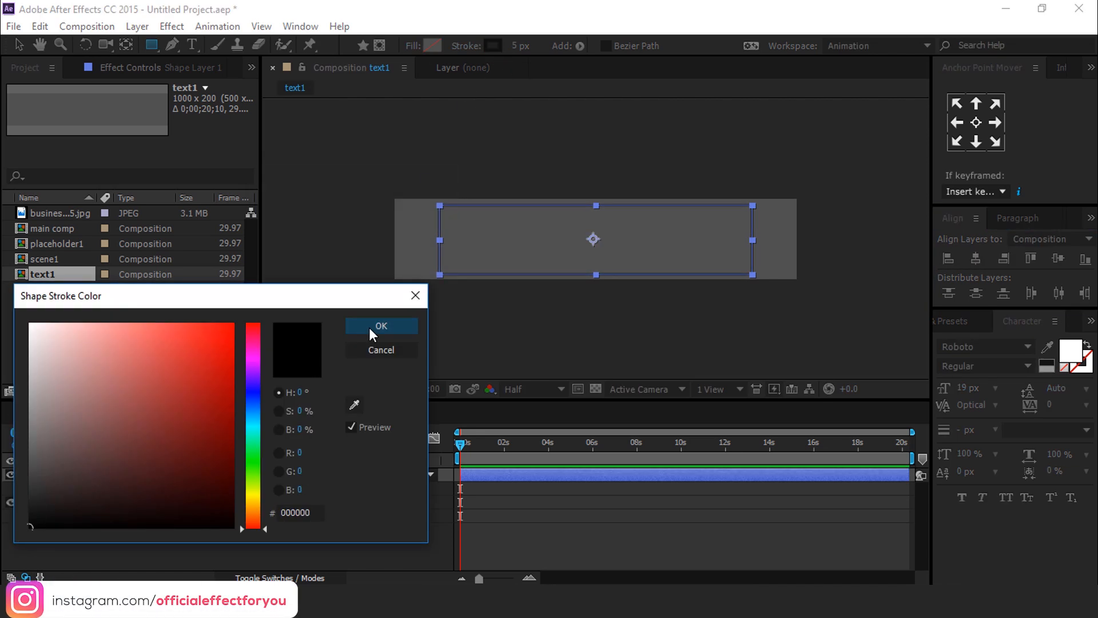
click(381, 326)
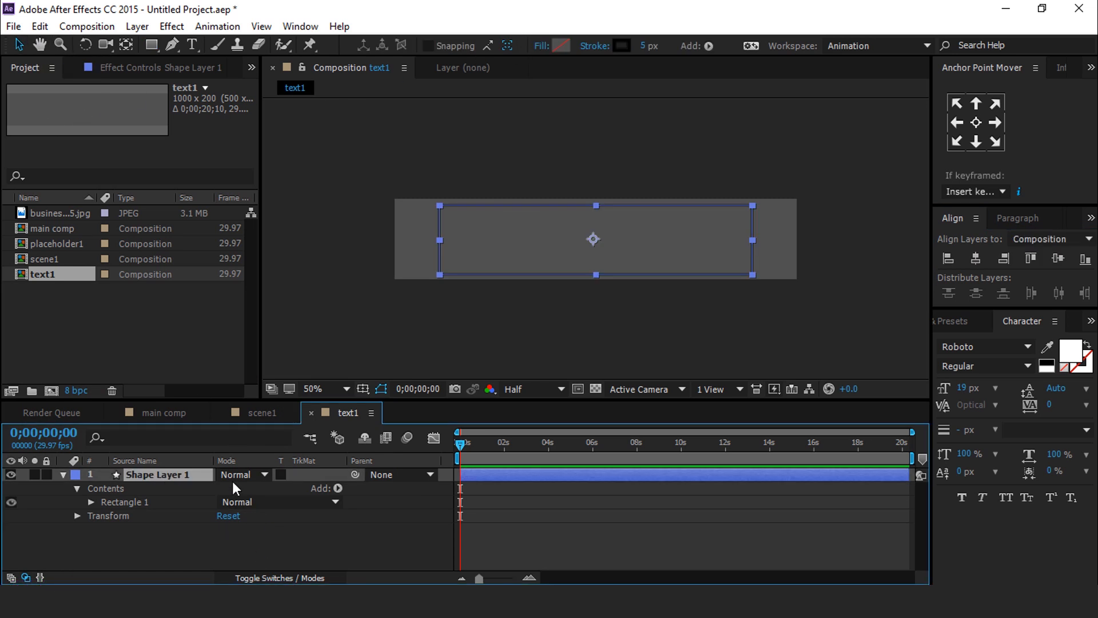
click(336, 488)
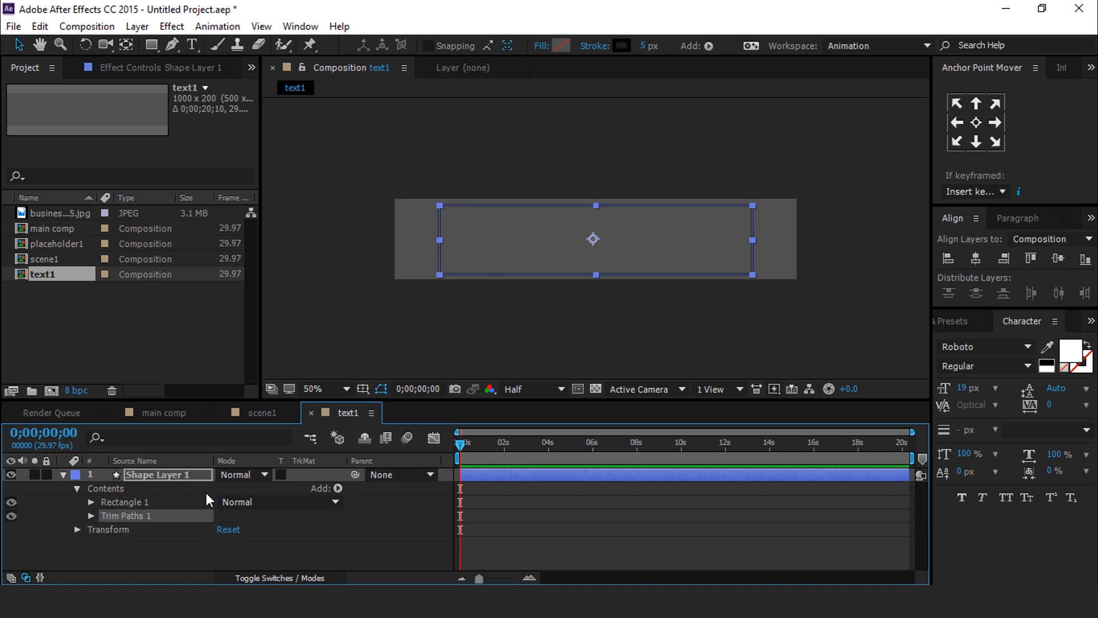
- Keyframe Trim Paths End 0% to 100% and Offset 0 to 1x (180 entered) across 0-5s
click(90, 516)
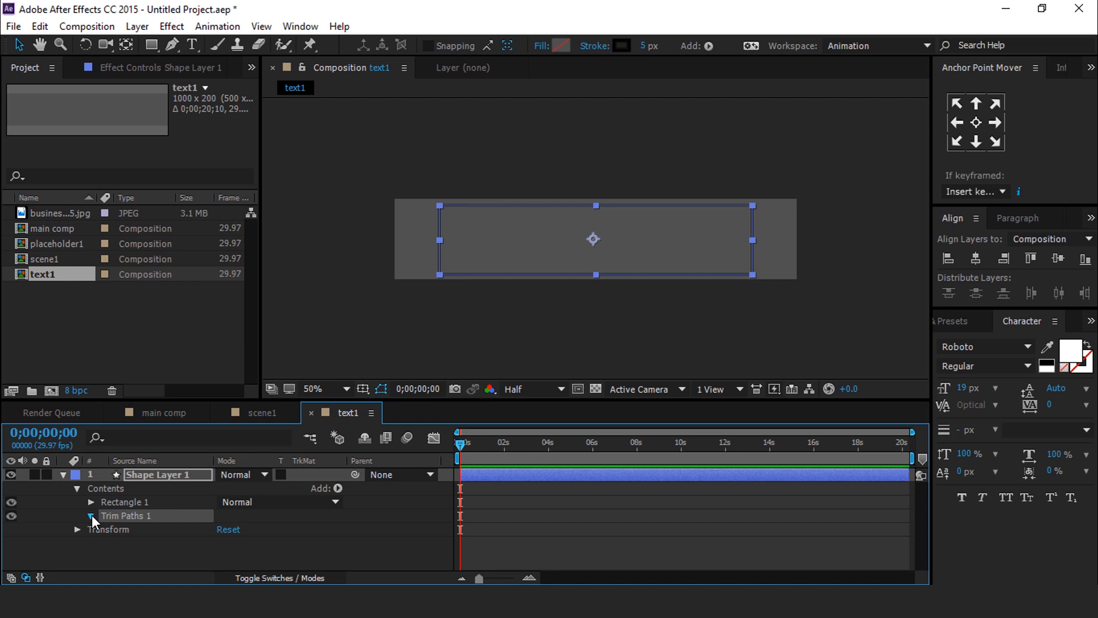
click(89, 516)
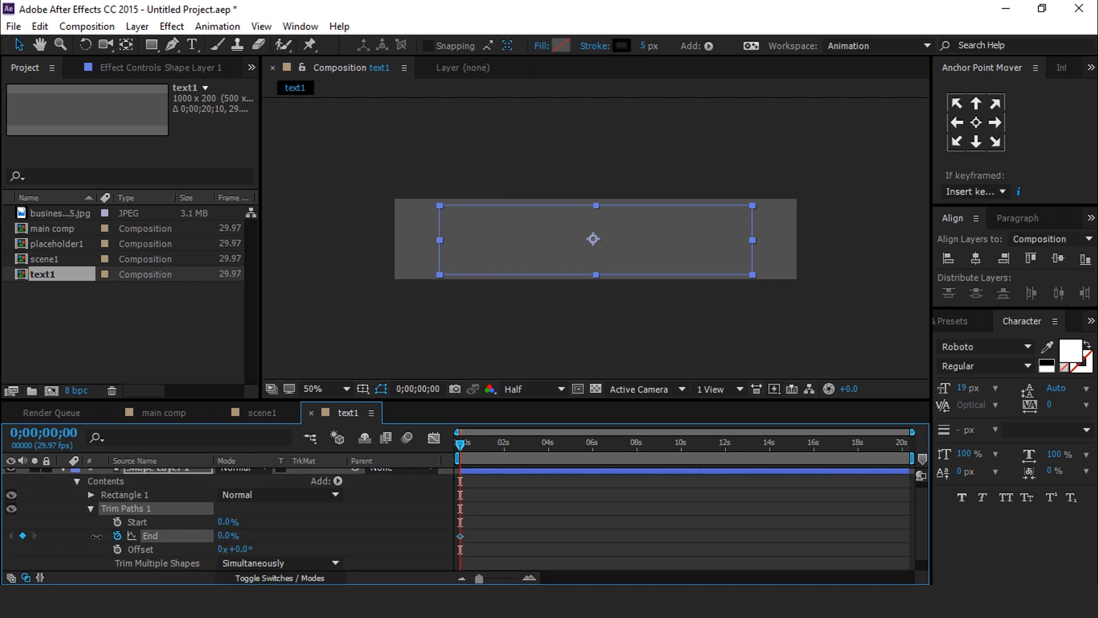
click(118, 550)
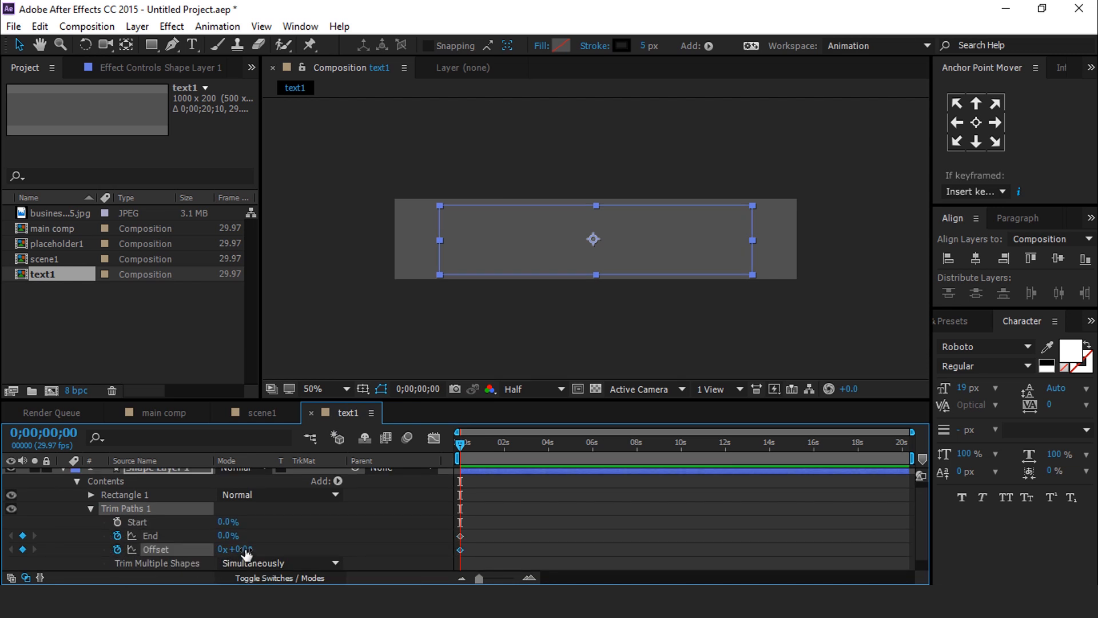
click(235, 549)
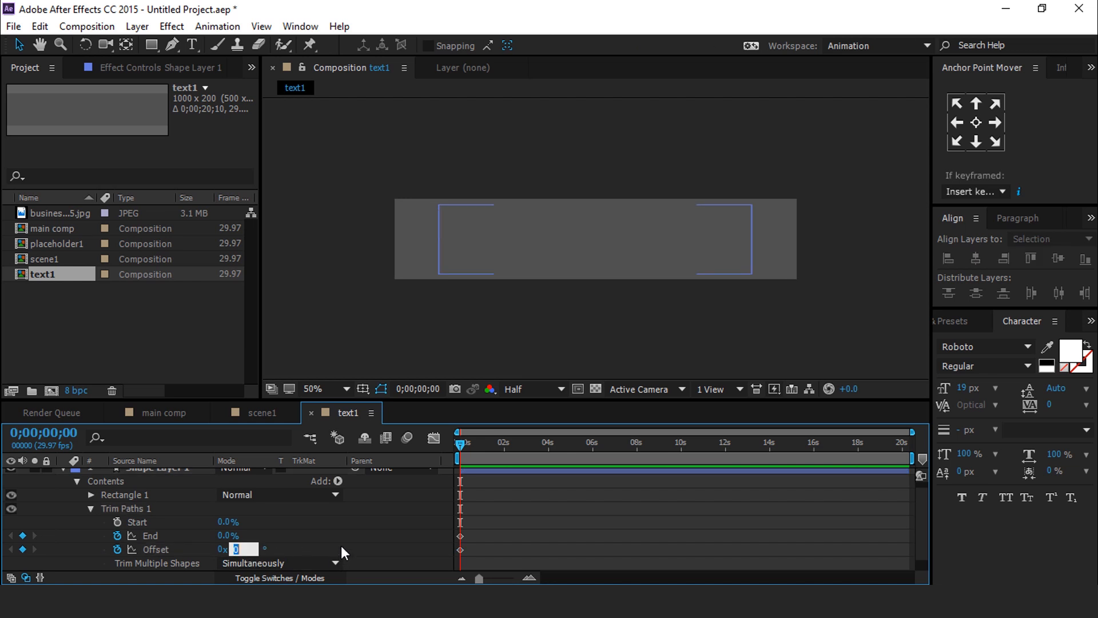
text(180.)
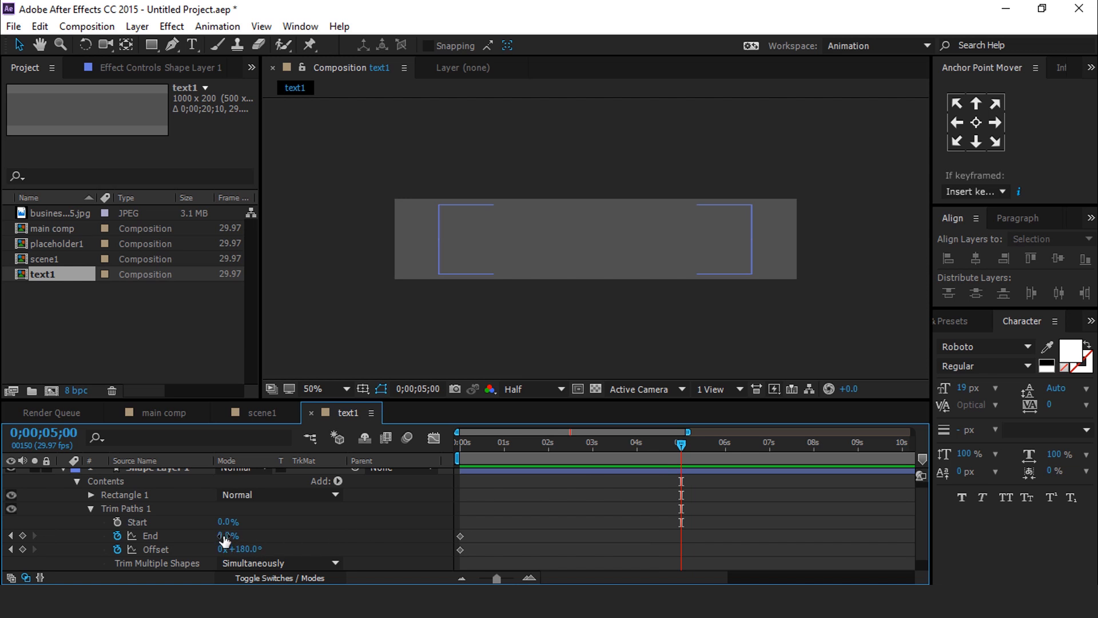
click(227, 535)
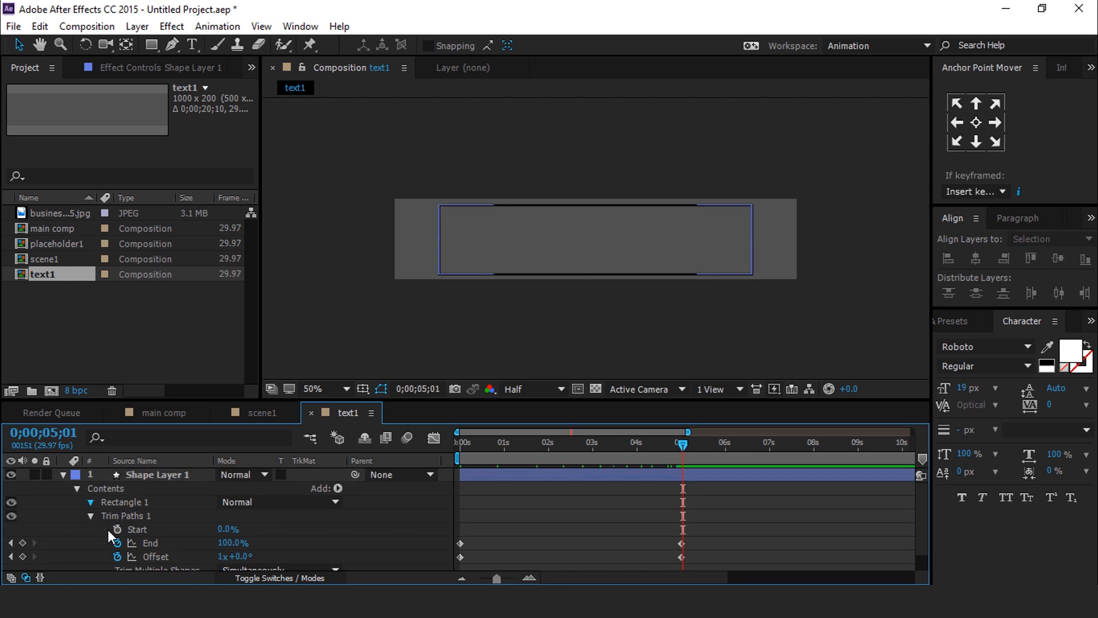
- Keyframe Rectangle Path 1's Size at 0s, change it at 5s, and preview the draw-on
click(90, 501)
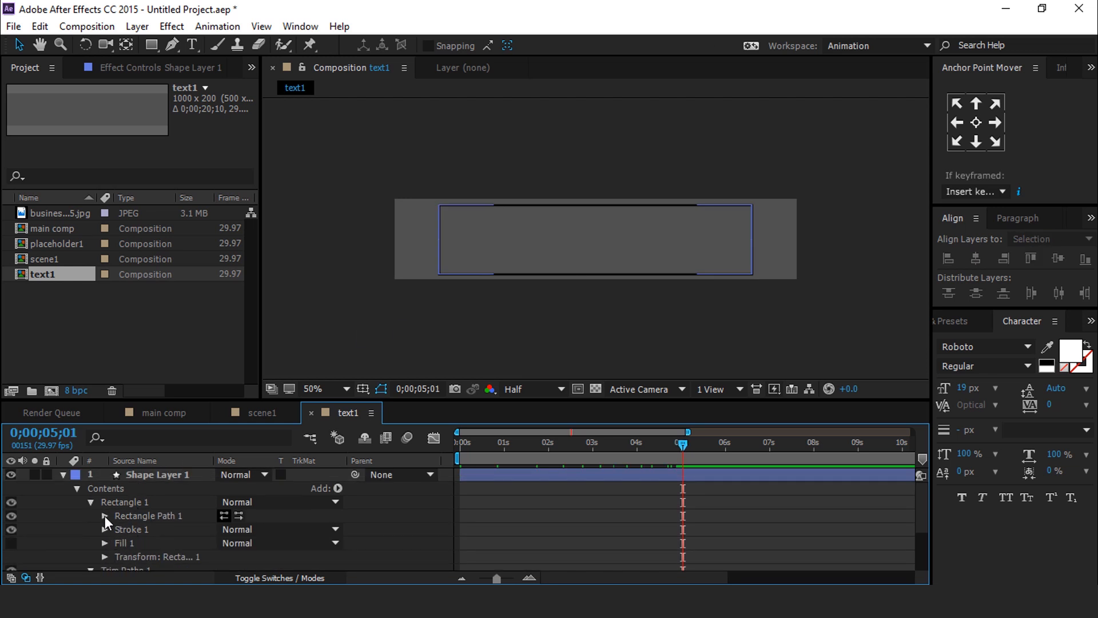
click(104, 515)
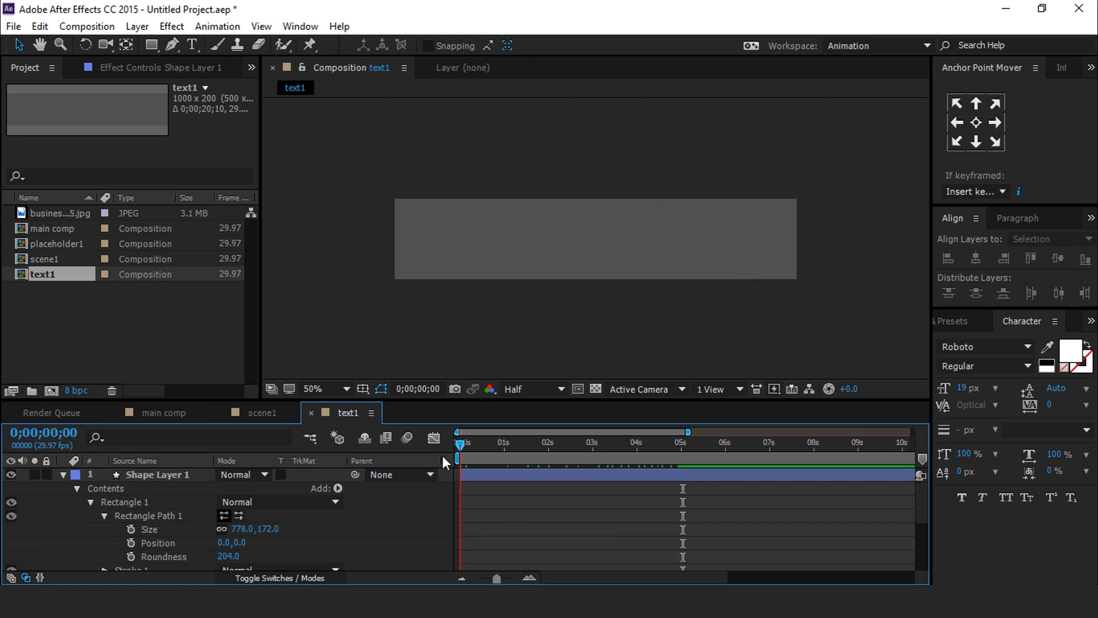
mouse_move(224, 516)
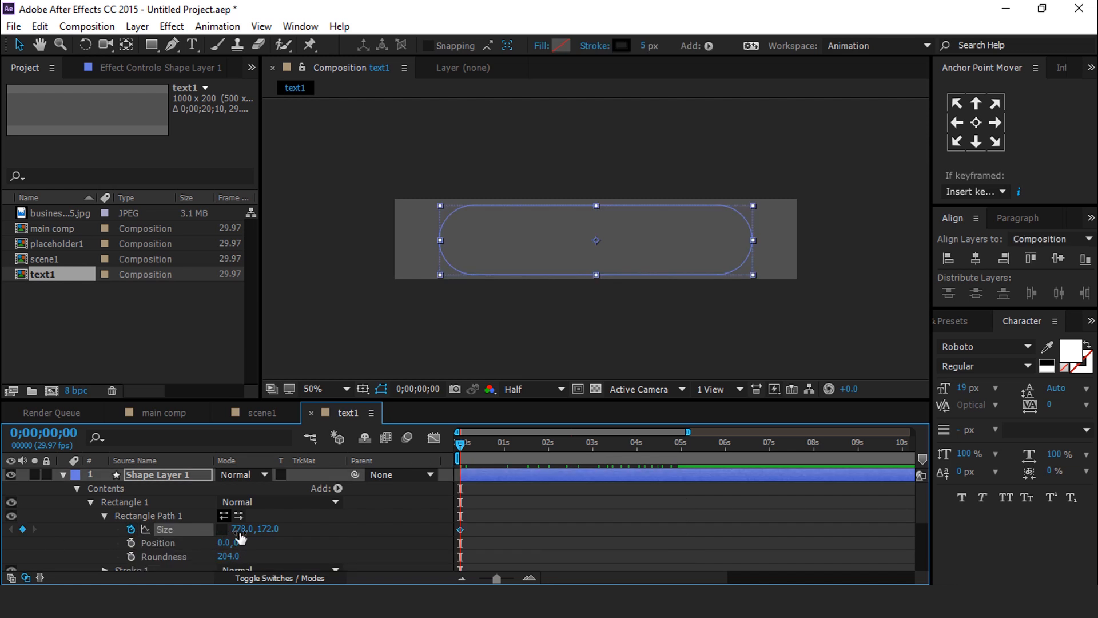
click(642, 445)
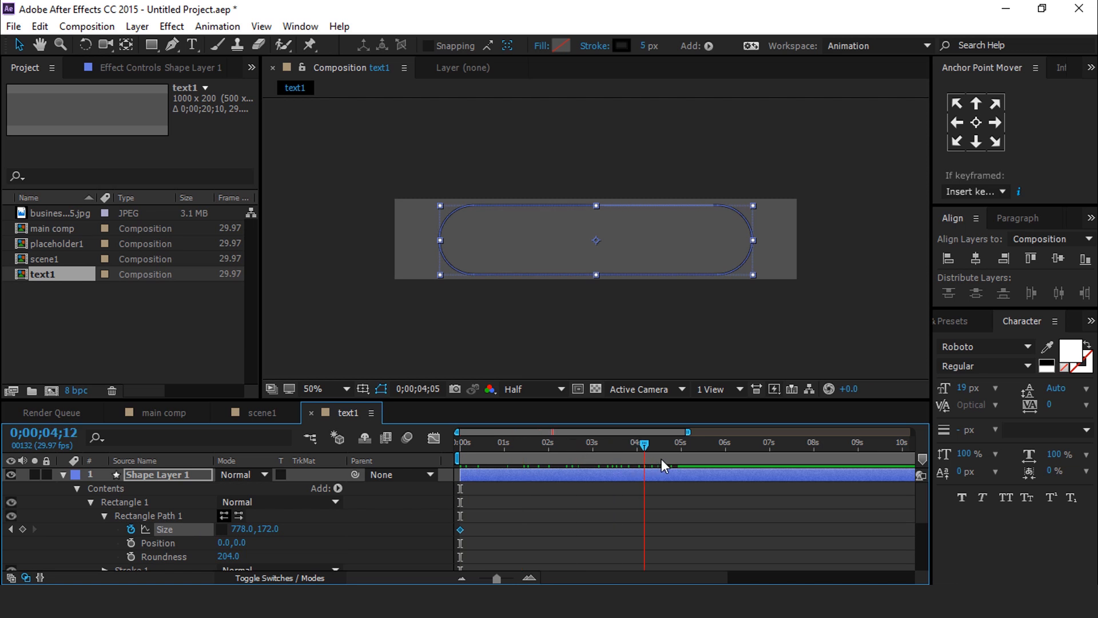
drag(643, 445, 684, 445)
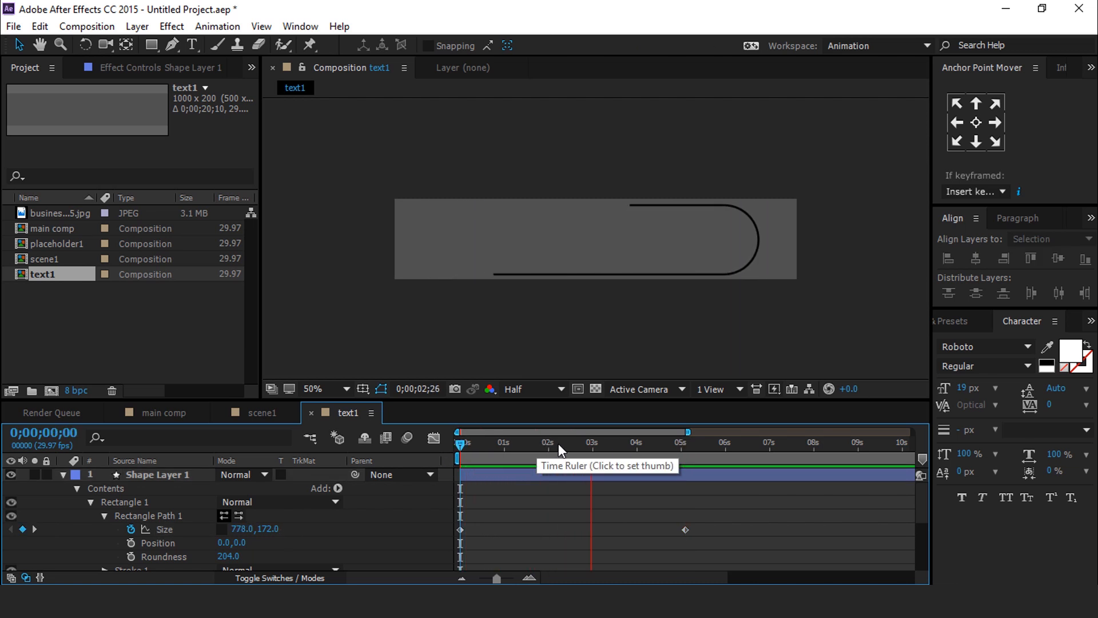
click(673, 441)
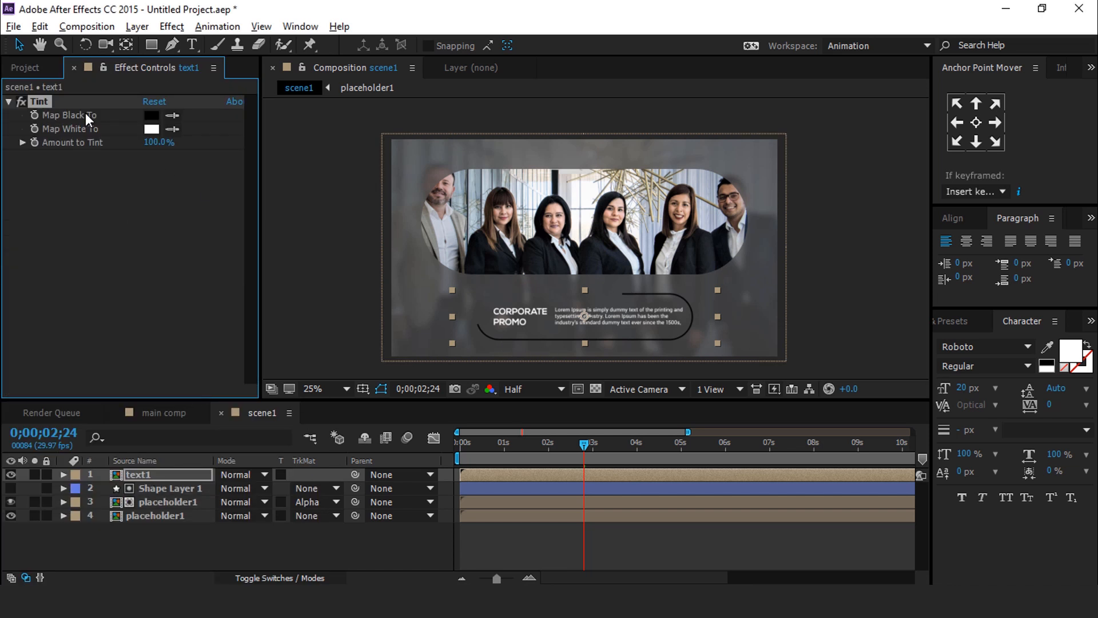
- Set the Tint effect's Map Black To colour to FAB704, making text1's outline yellow
click(151, 115)
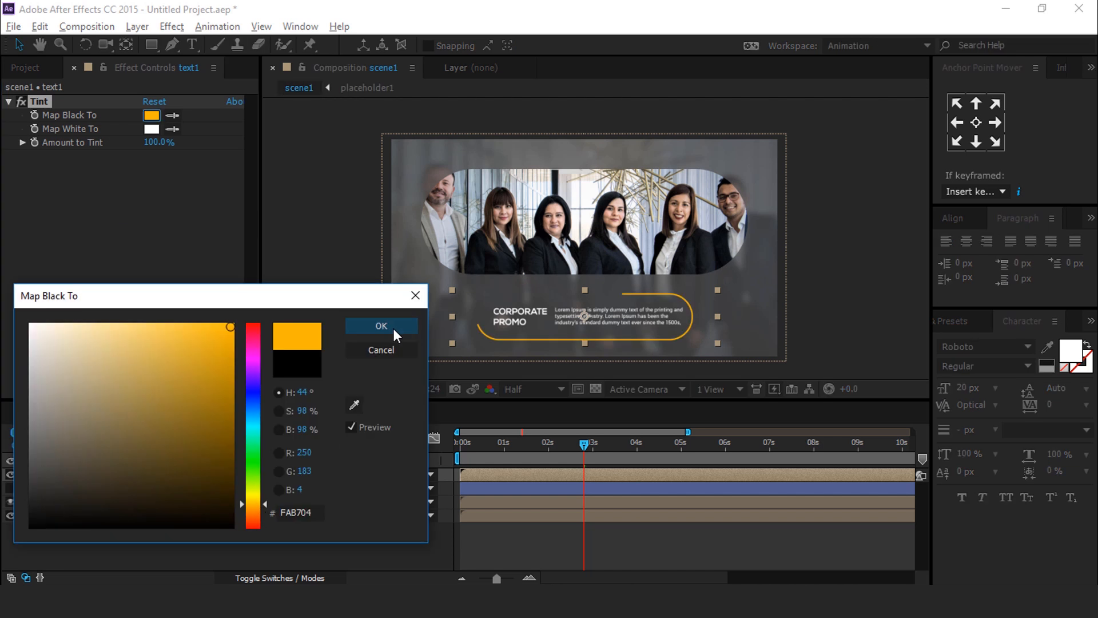
click(380, 326)
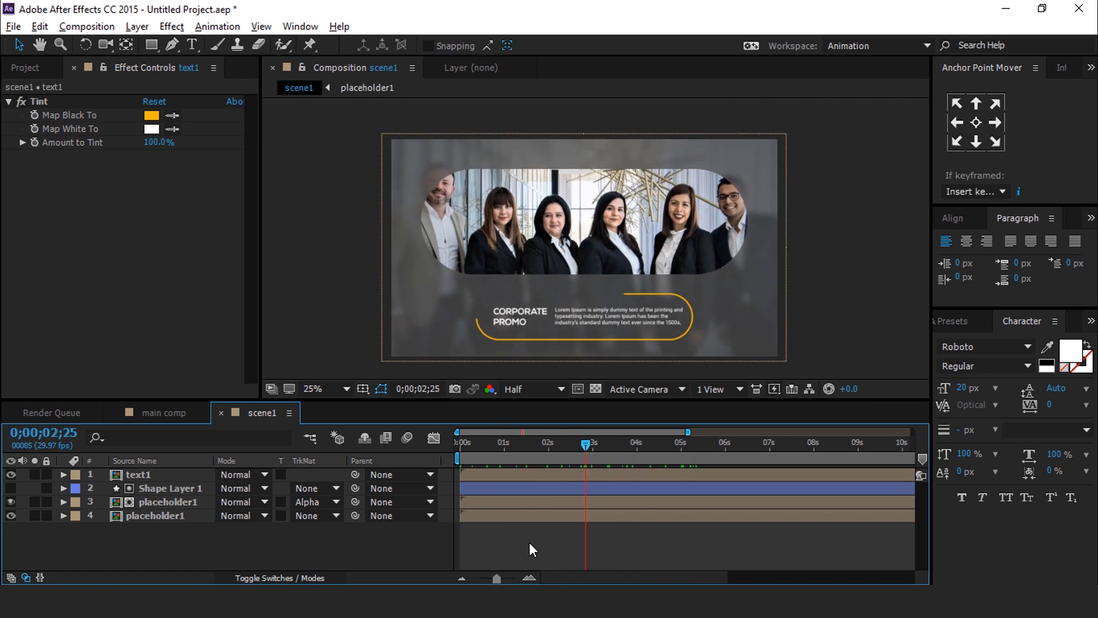
- Add Position slide-in keyframes to Shape Layer 1 and text1, delaying text1's keyframes slightly
click(169, 488)
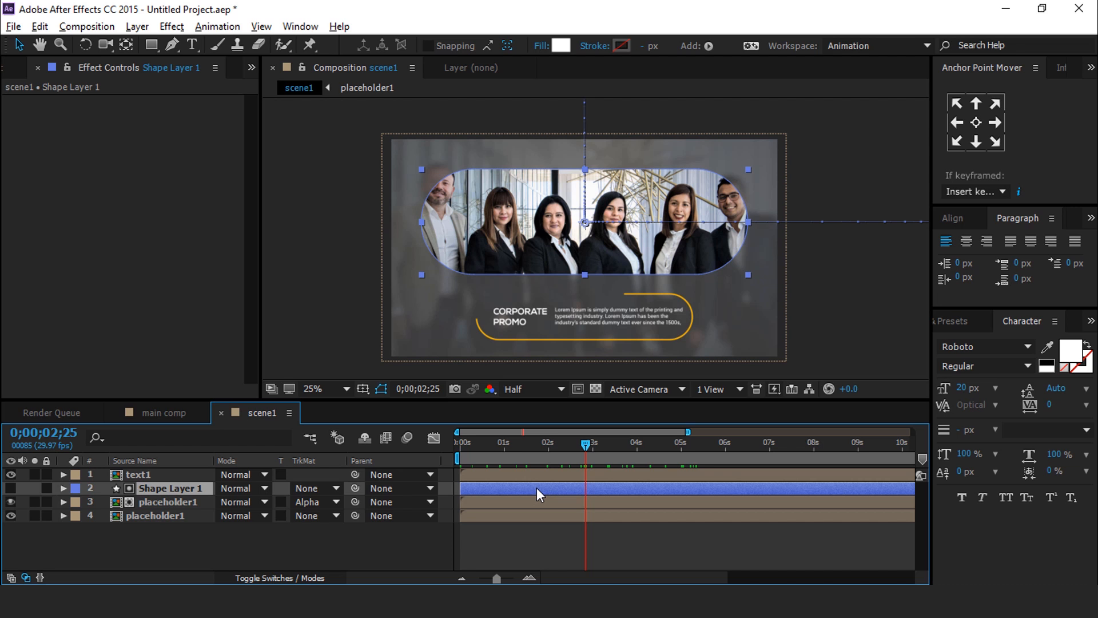
click(62, 488)
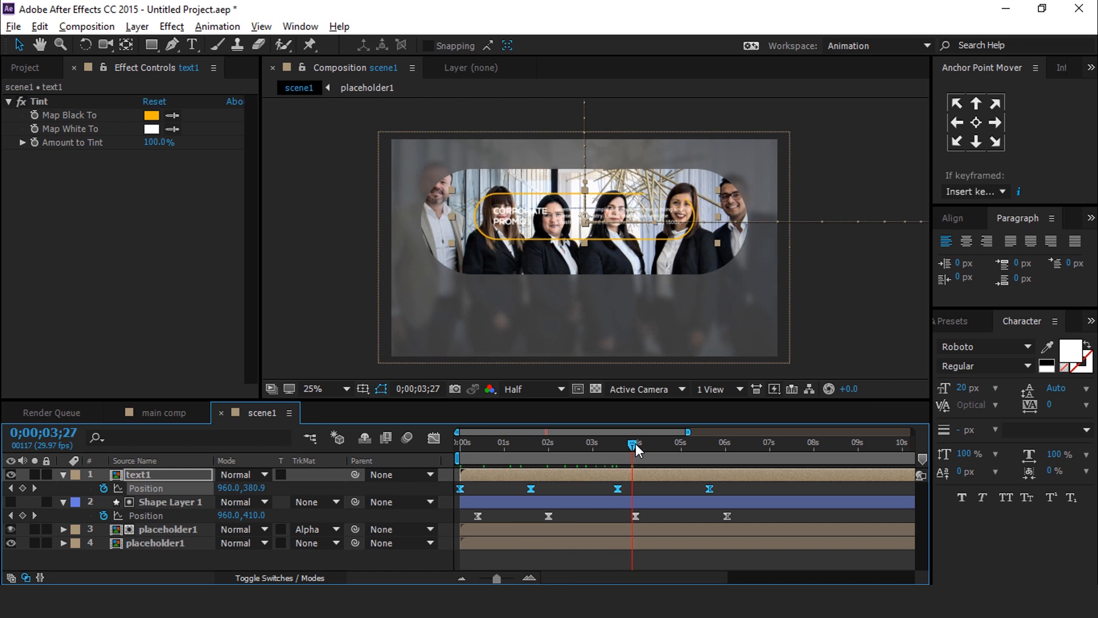
drag(634, 433, 620, 432)
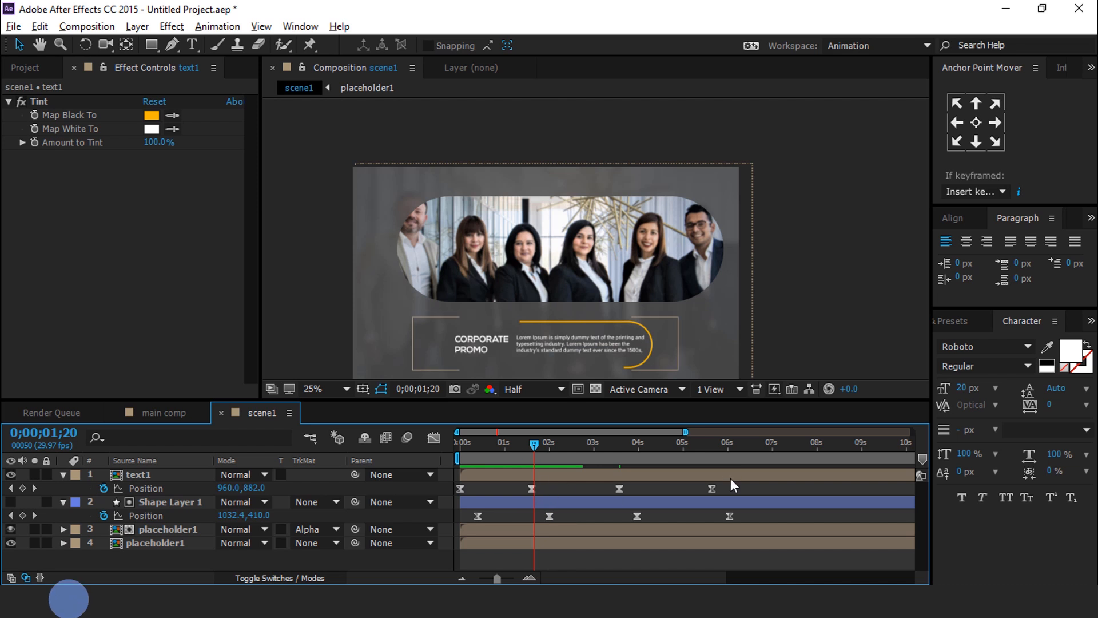
click(139, 474)
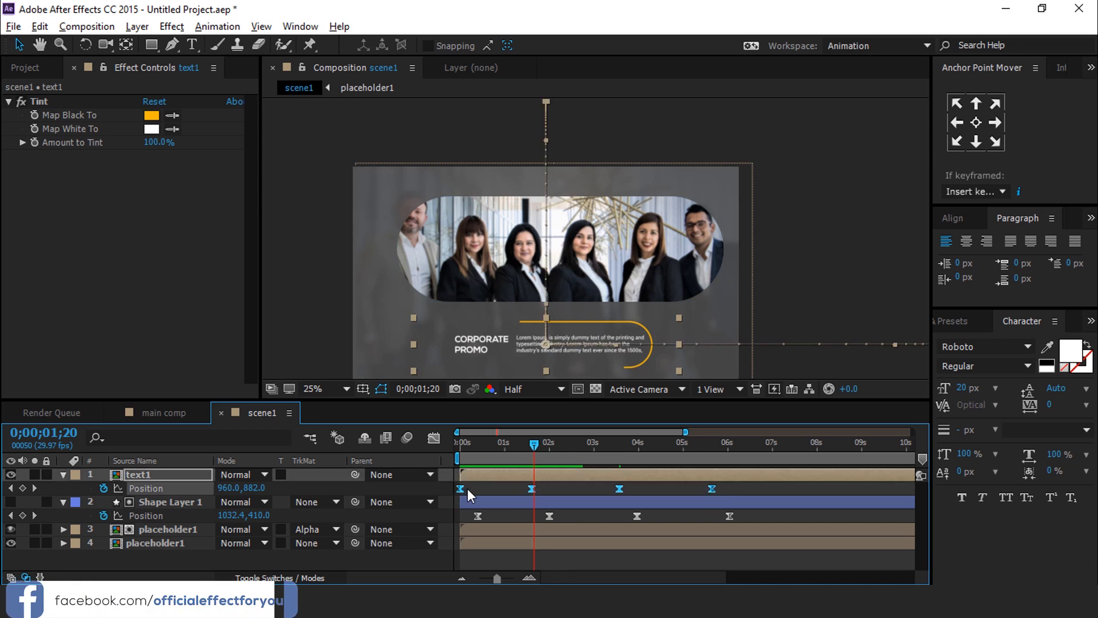
drag(460, 488, 482, 488)
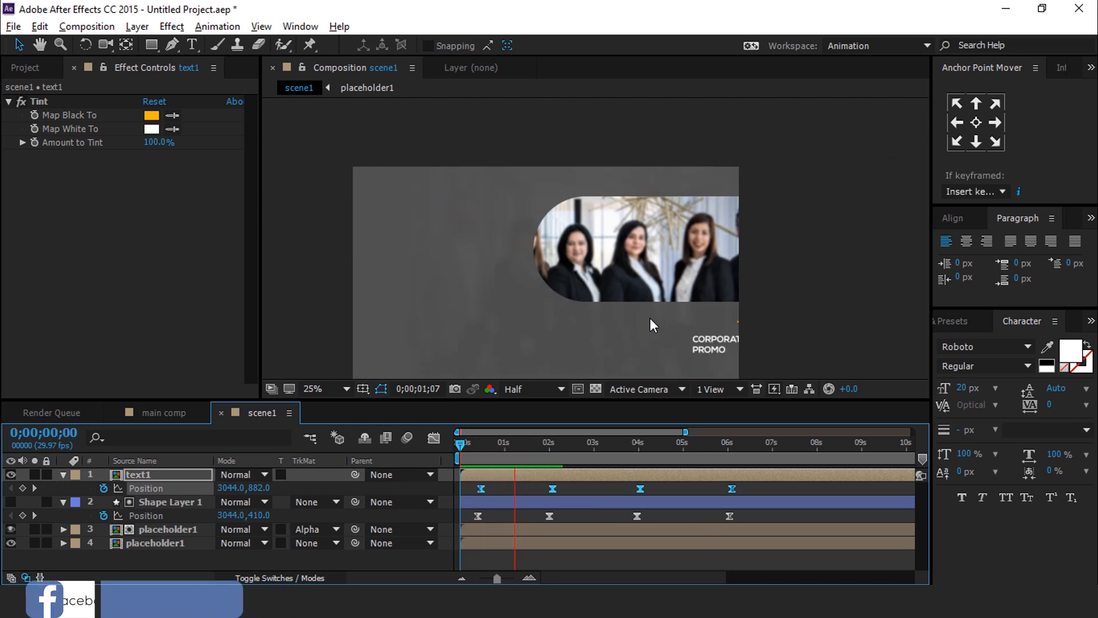
- Scrub through scene1 to verify the slide-in and slide-out, ending empty near 5s
click(593, 442)
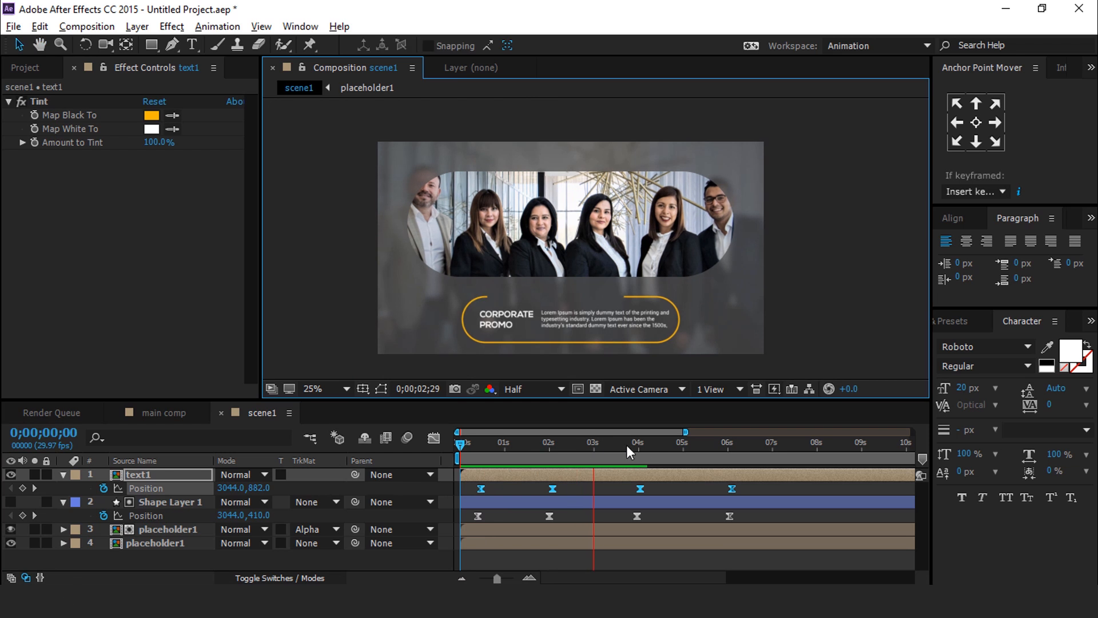
click(680, 442)
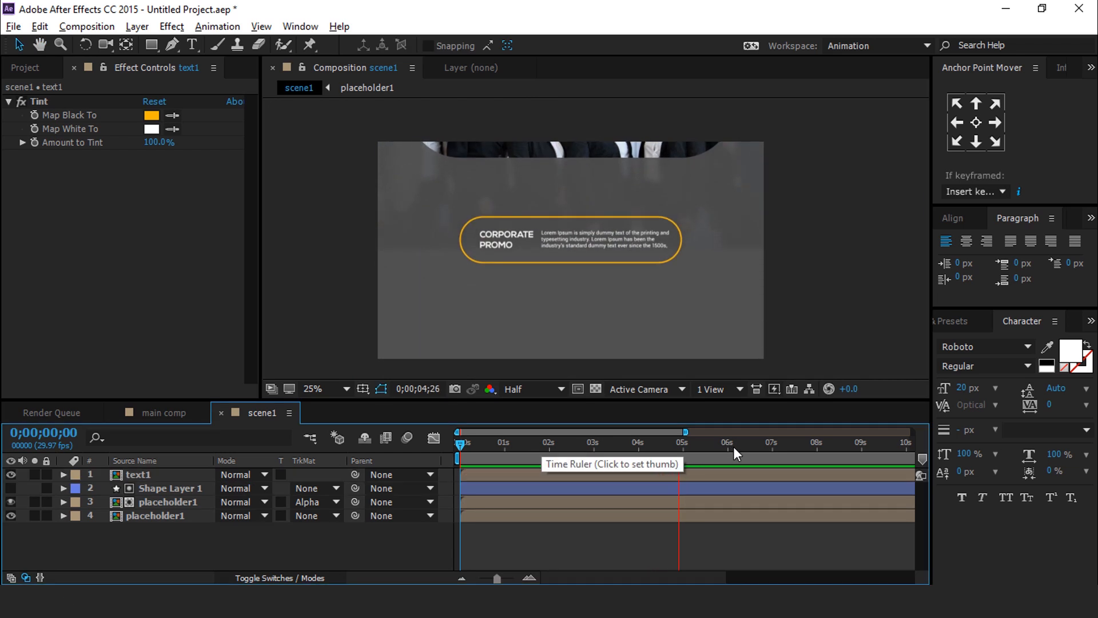
click(717, 442)
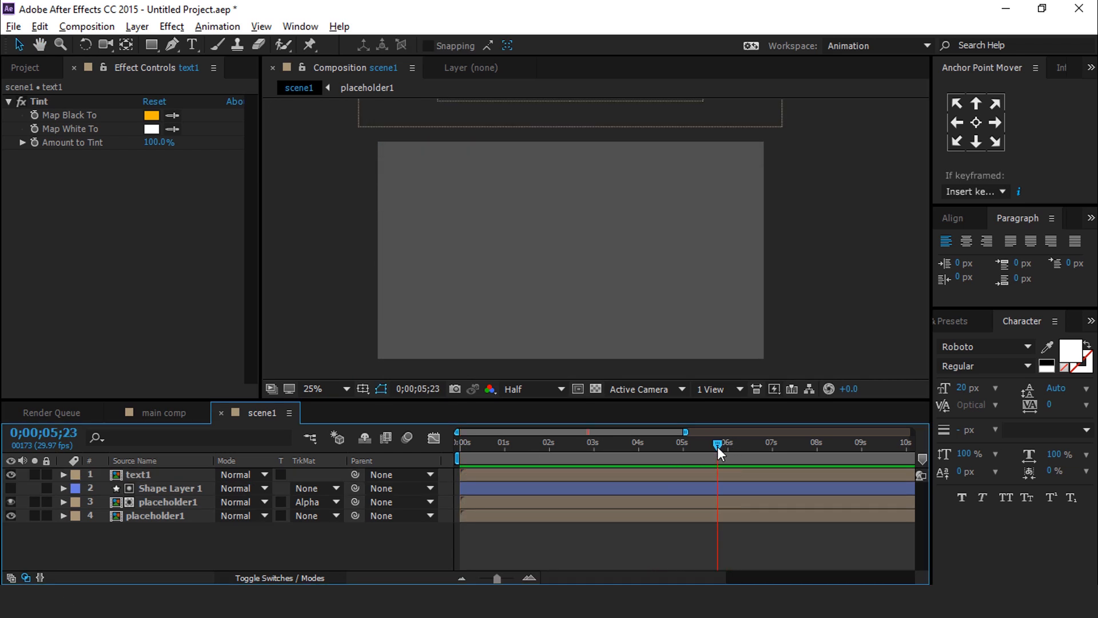
click(163, 412)
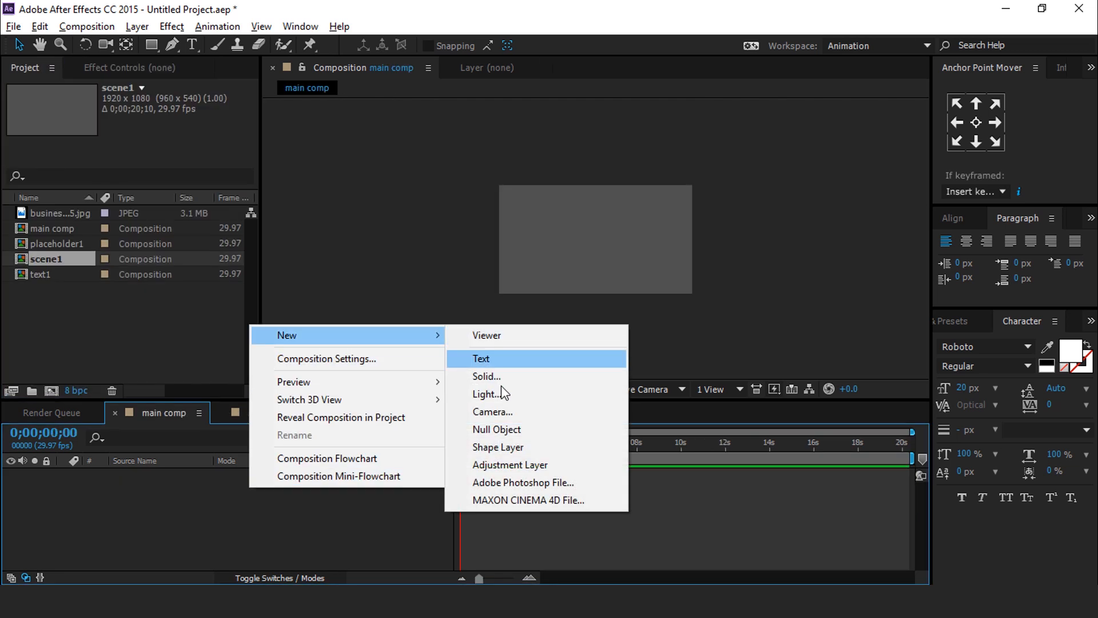
- Create a black solid named background in main comp with scene1 above it, and preview
click(486, 376)
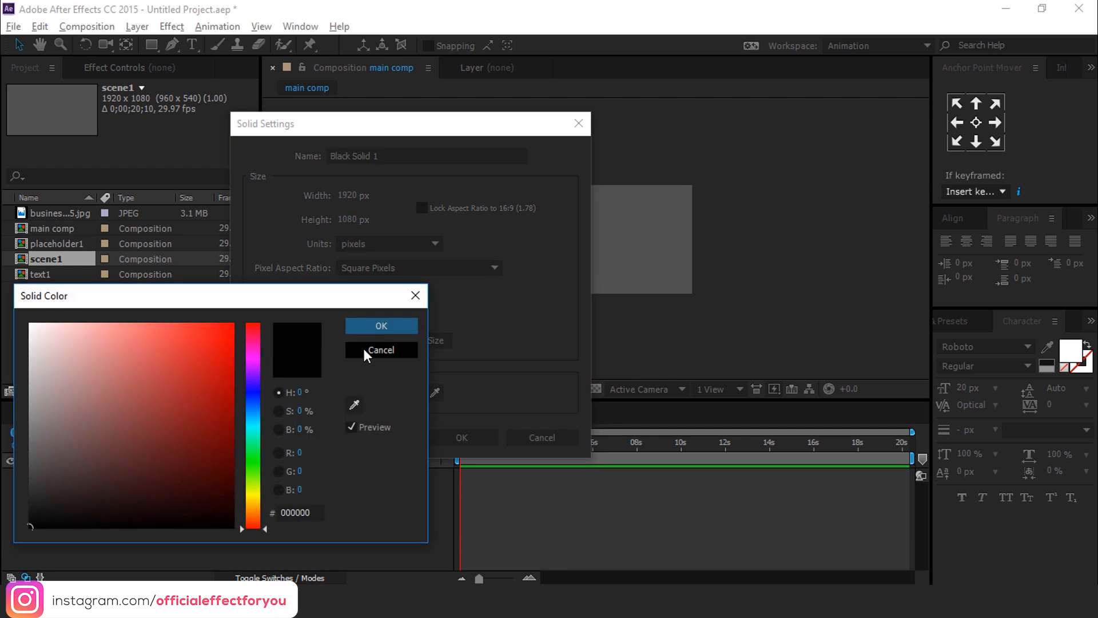
click(381, 326)
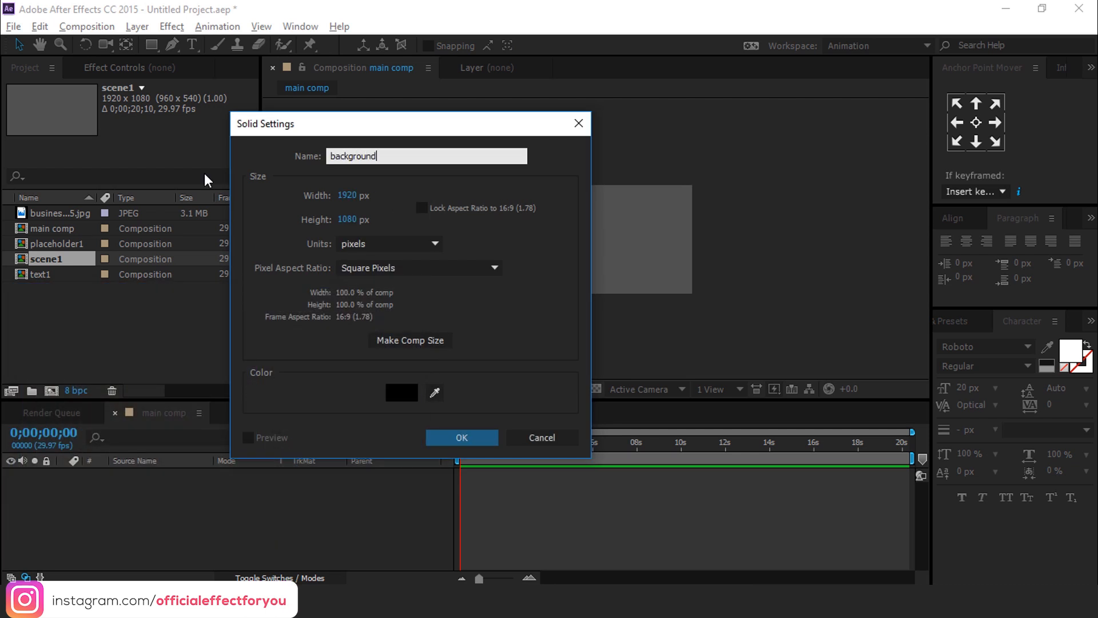
click(461, 437)
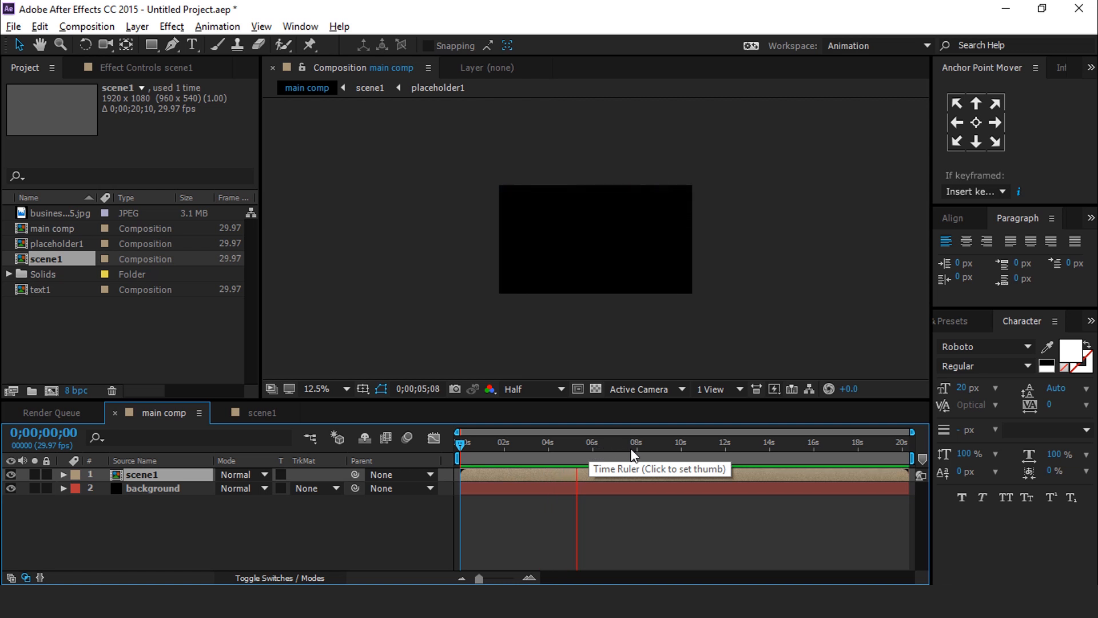
click(595, 441)
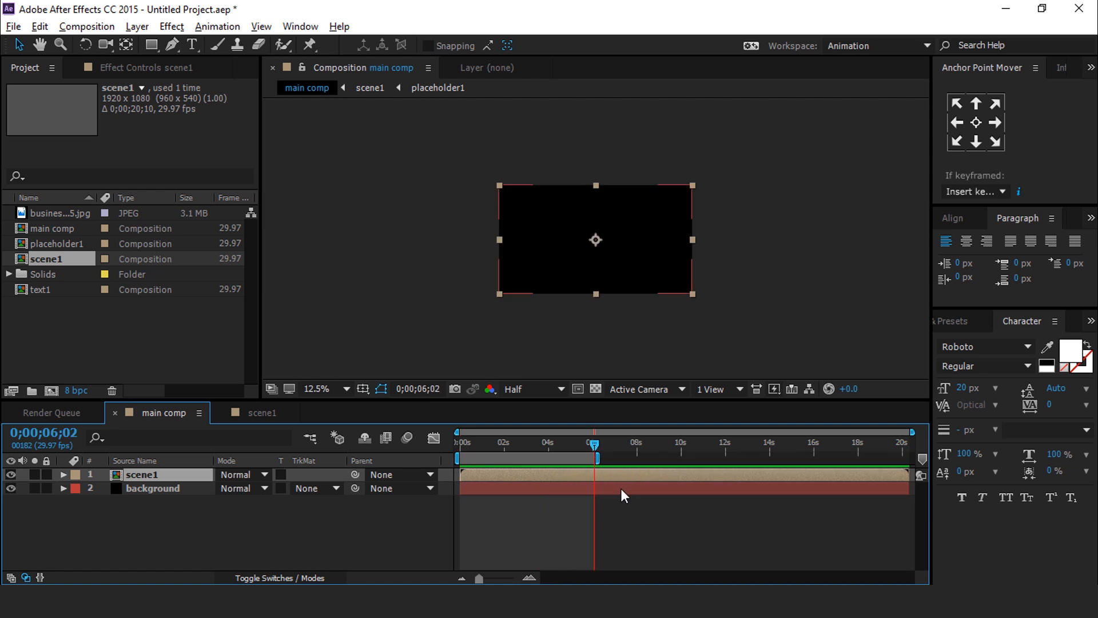